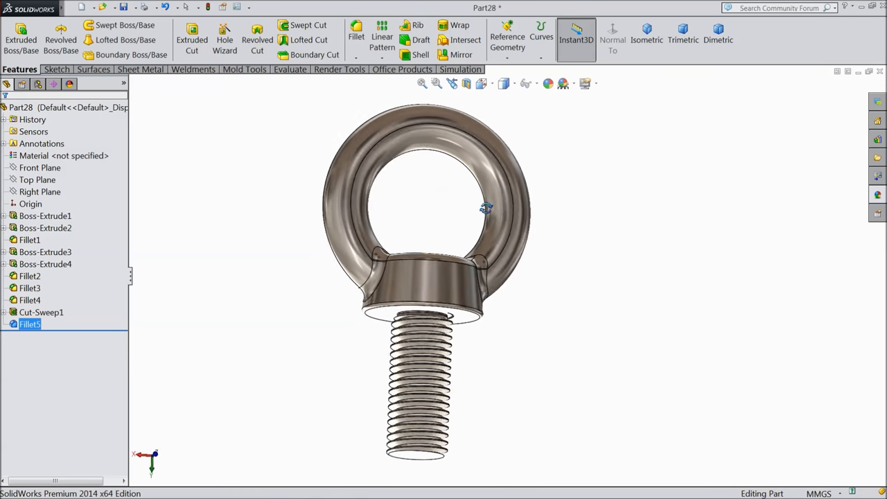
Orbit the finished eye bolt to inspect it from several angles
{"action": "left_click_drag", "start_coordinate": [485, 208], "coordinate": [435, 228]}
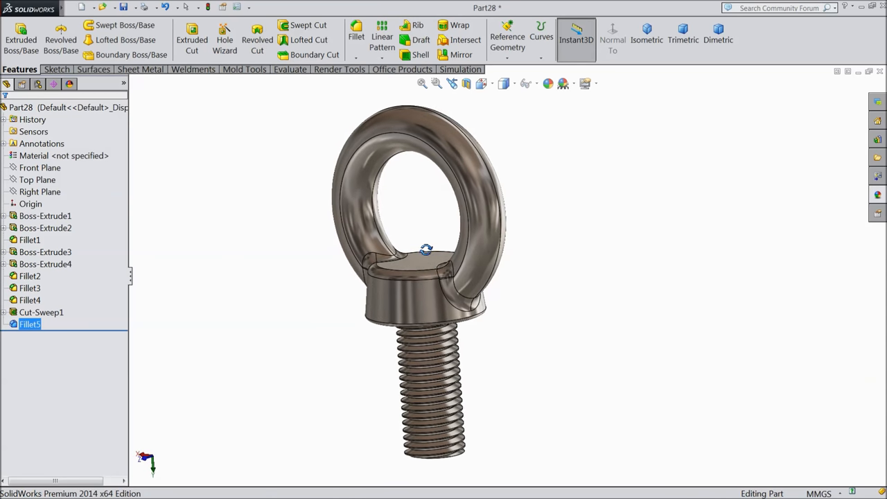
{"action": "left_click_drag", "start_coordinate": [427, 250], "coordinate": [451, 217]}
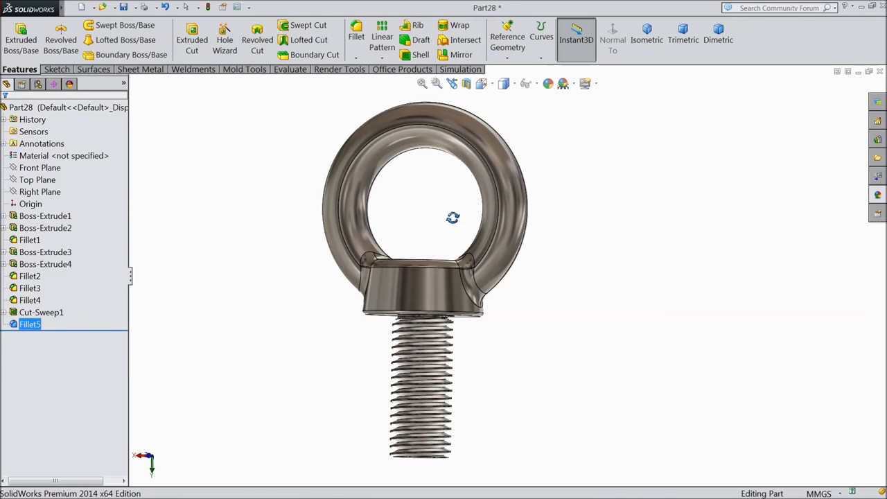
{"action": "left_click_drag", "start_coordinate": [451, 222], "coordinate": [436, 263]}
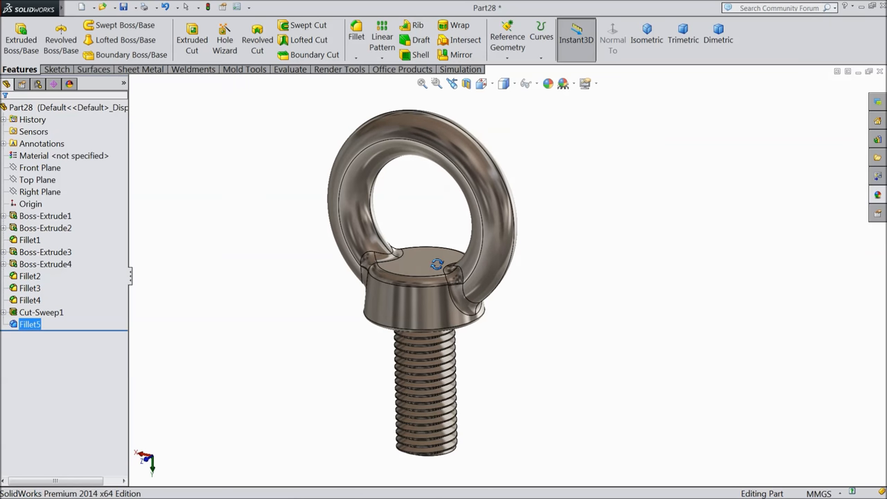
{"action": "left_click_drag", "start_coordinate": [430, 264], "coordinate": [443, 263]}
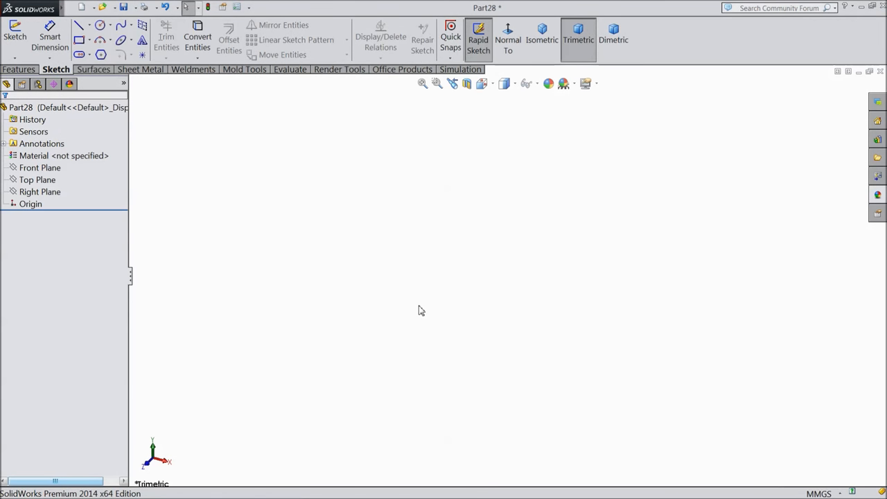
{"action": "mouse_move", "coordinate": [258, 318]}
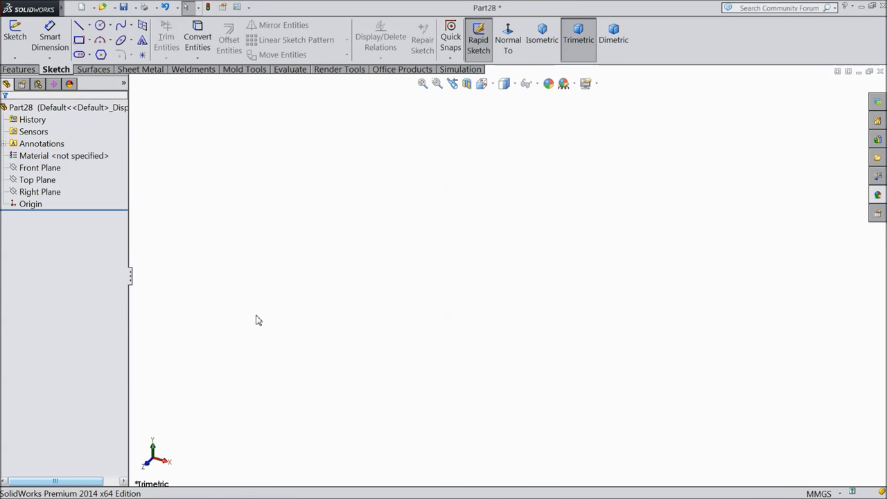
Sketch a 20 mm diameter circle on the Top Plane
{"action": "left_click", "coordinate": [36, 180]}
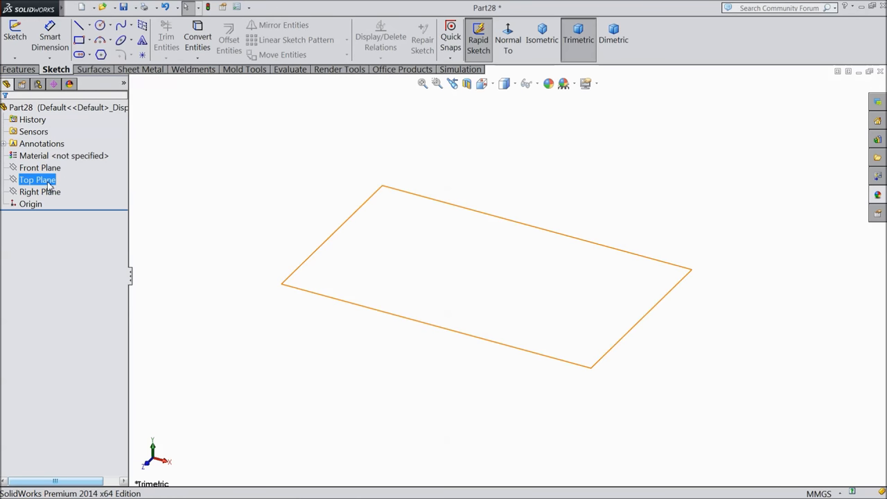
{"action": "left_click", "coordinate": [37, 180]}
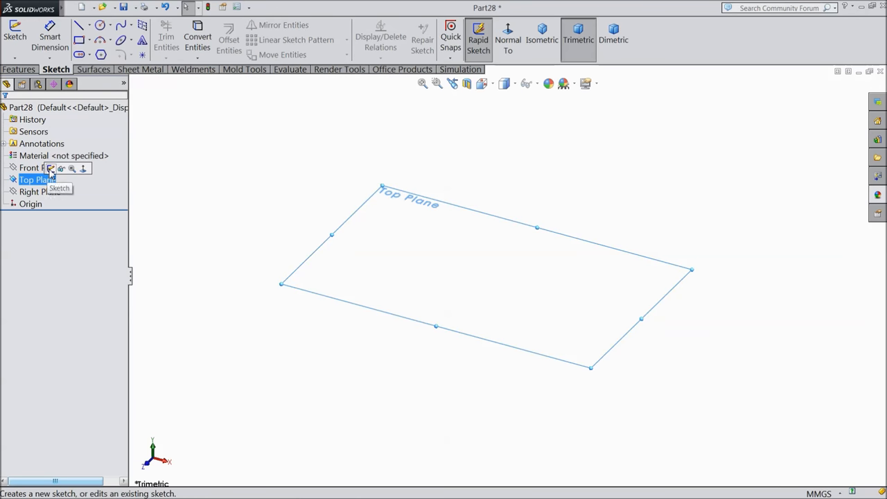
{"action": "left_click", "coordinate": [53, 169]}
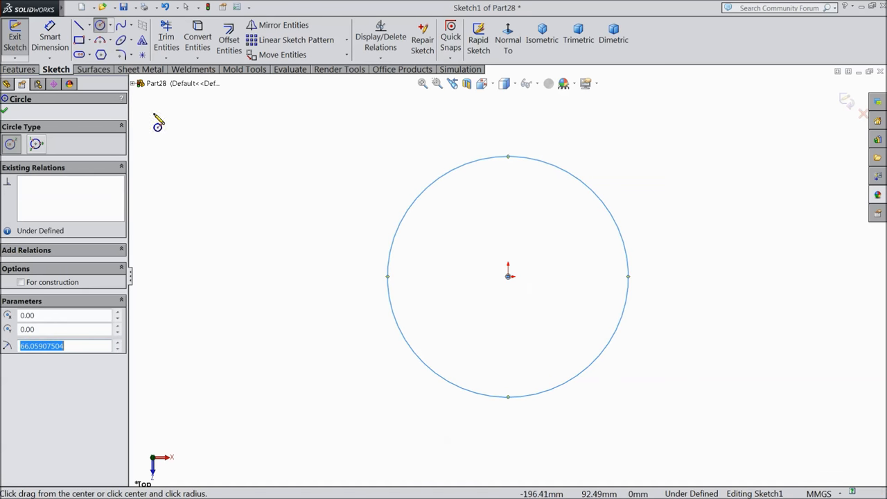
{"action": "left_click", "coordinate": [50, 35]}
{"action": "type", "text": "20"}
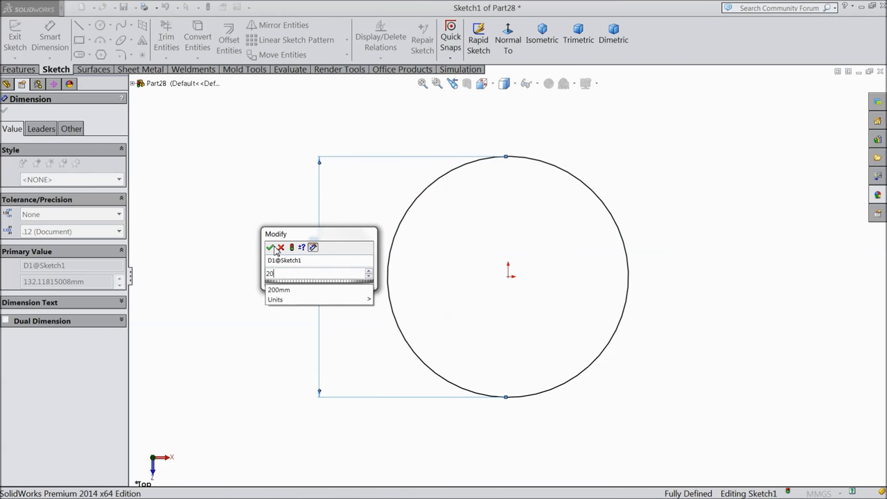
{"action": "left_click", "coordinate": [270, 246]}
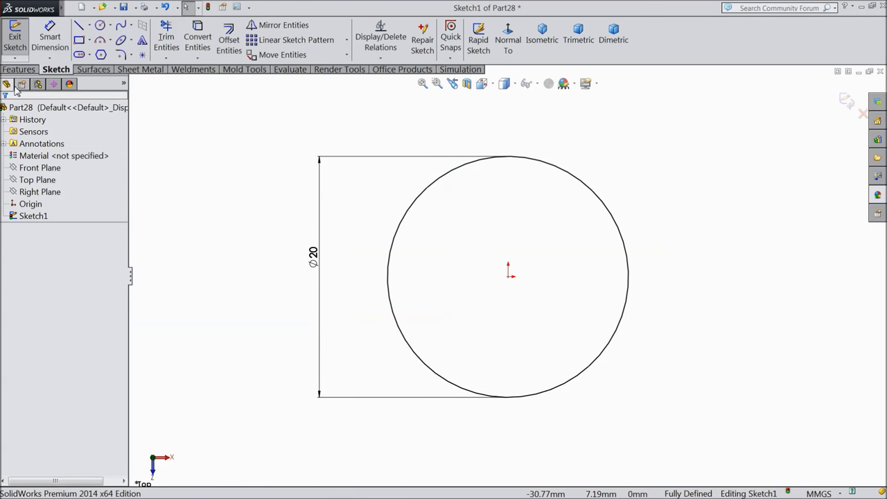
Extrude the circle 45 mm into the solid bolt shank
{"action": "left_click", "coordinate": [20, 34]}
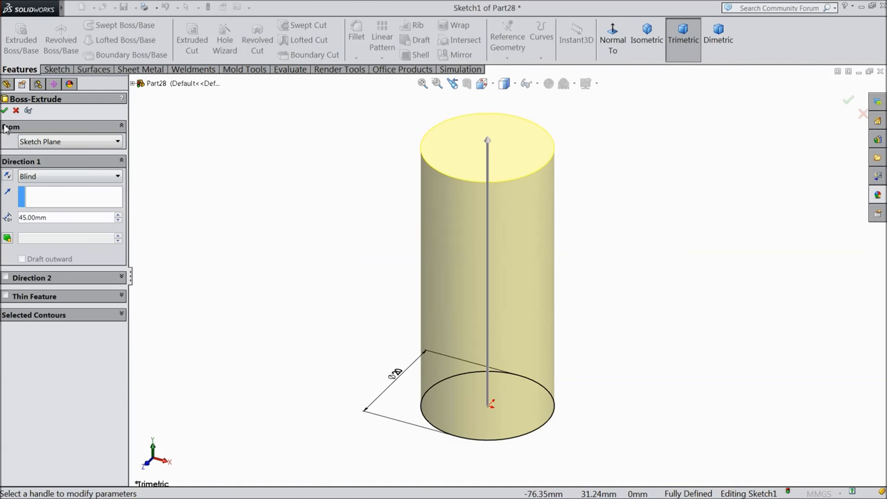
{"action": "left_click", "coordinate": [848, 99]}
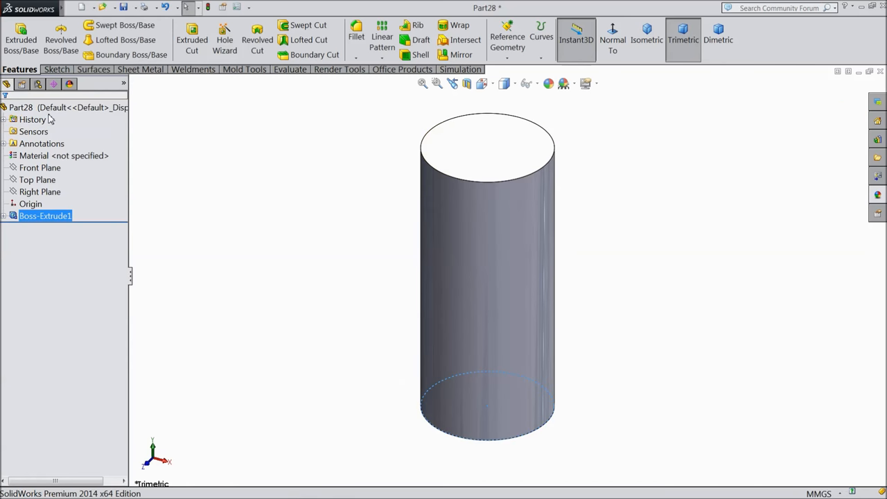
Apply a metallic steel appearance from the Appearances library to the whole cylinder
{"action": "left_click", "coordinate": [62, 107]}
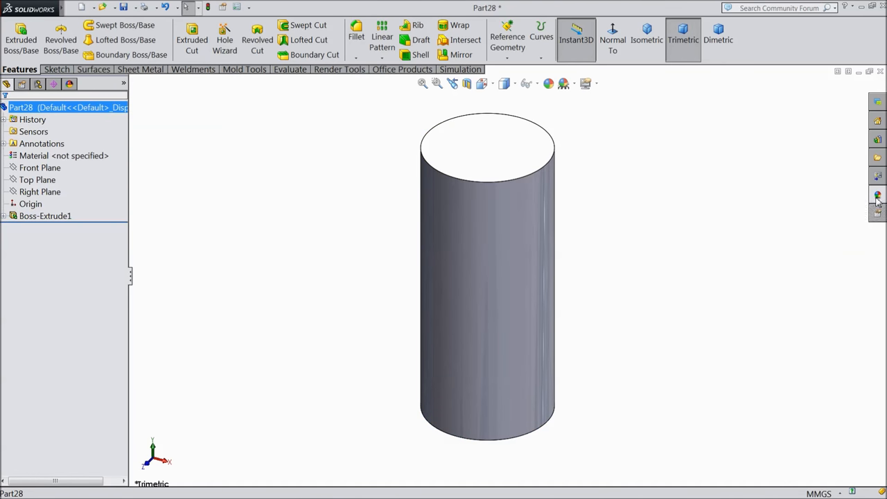
{"action": "left_click", "coordinate": [877, 194]}
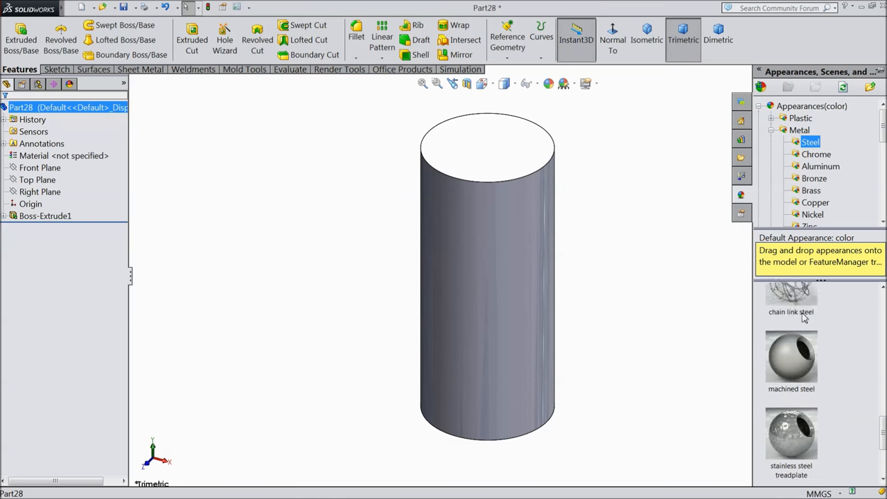
{"action": "scroll", "scroll_direction": "down", "scroll_amount": 3}
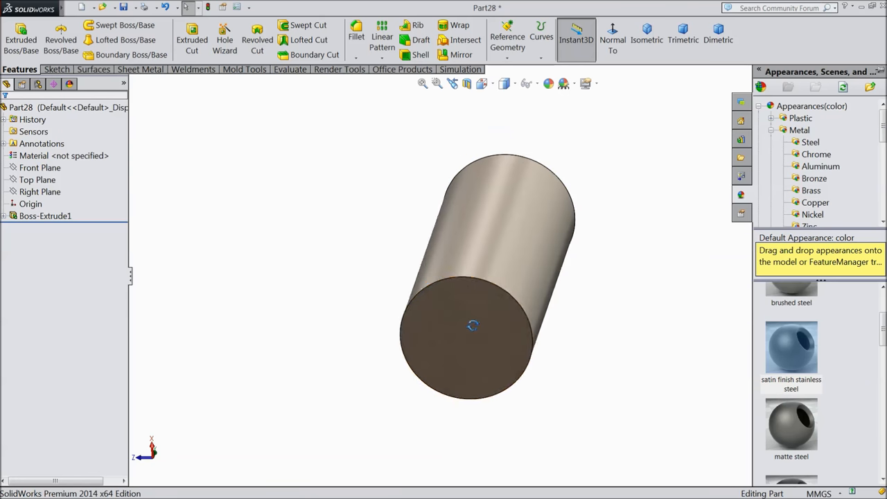
Sketch a 16.5 mm diameter circle centred on the shank's end face
{"action": "left_click", "coordinate": [465, 333]}
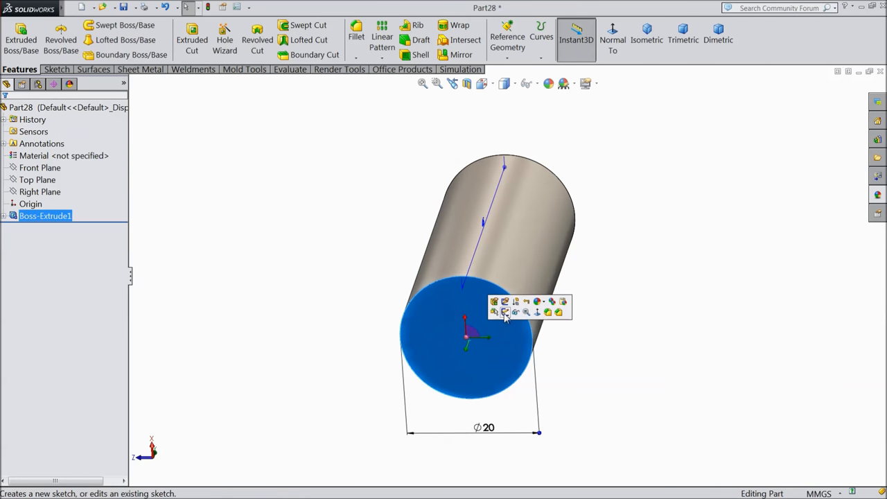
{"action": "left_click", "coordinate": [504, 313]}
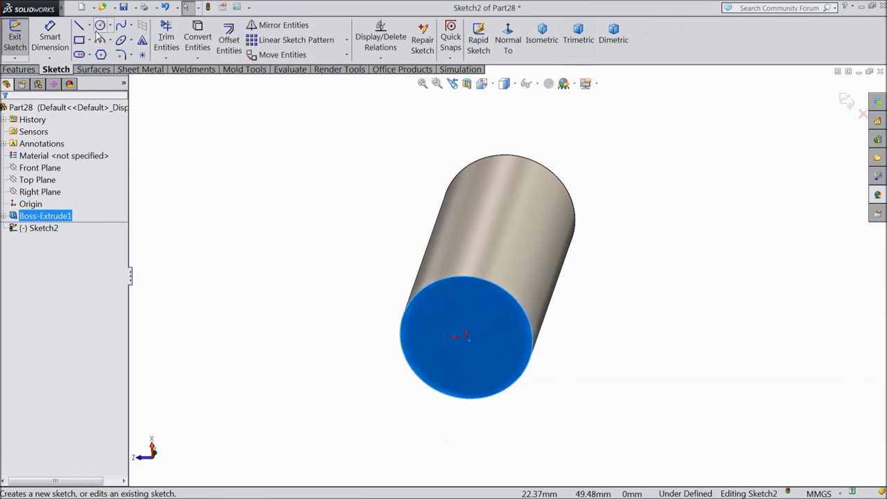
{"action": "left_click", "coordinate": [80, 24]}
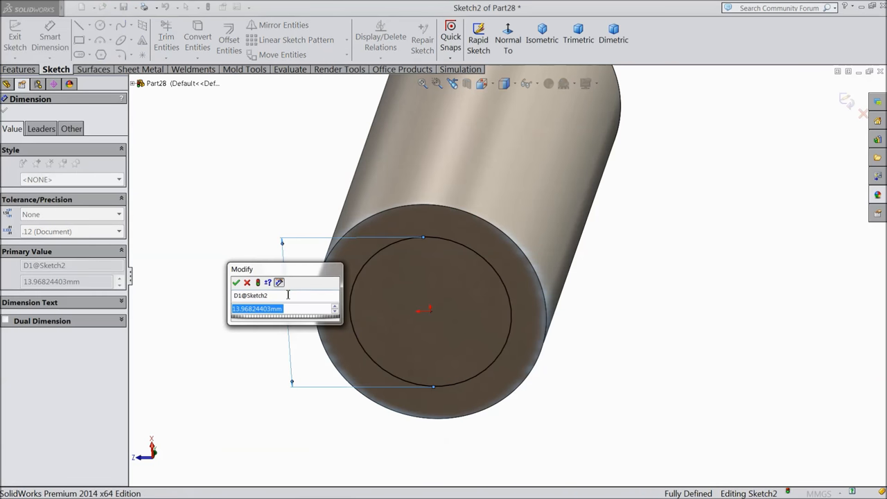
{"action": "type", "text": "16.5"}
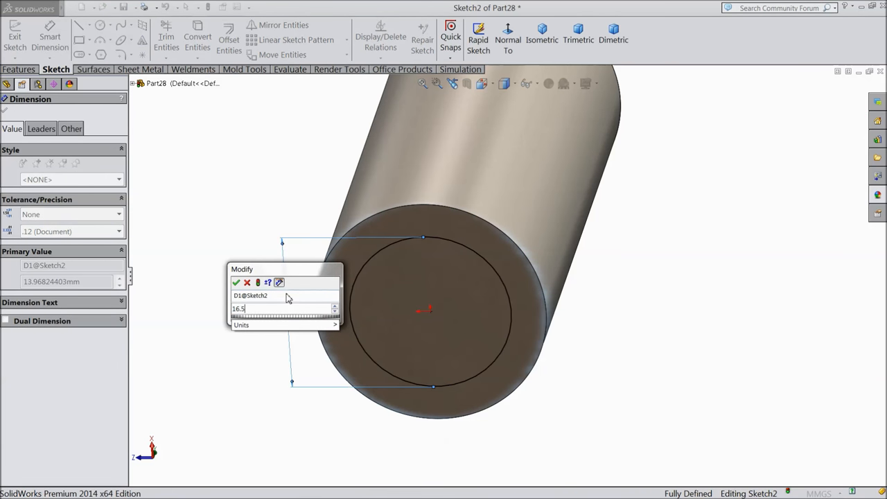
{"action": "left_click", "coordinate": [236, 282]}
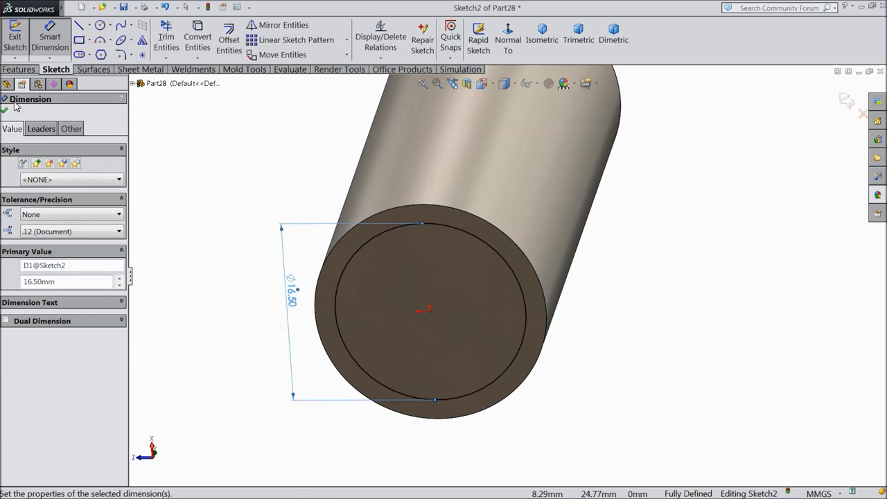
{"action": "left_click", "coordinate": [5, 113]}
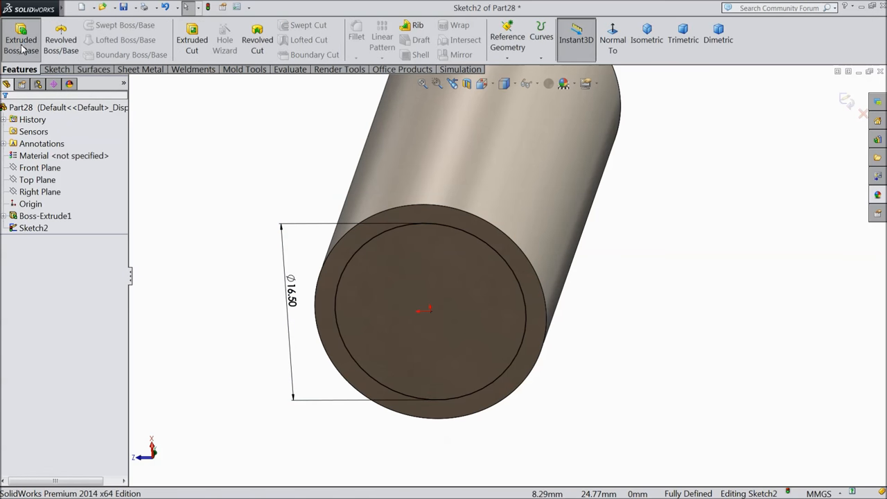
Extrude the 16.5 mm circle a small depth into a raised disc on the tip
{"action": "left_click", "coordinate": [21, 39]}
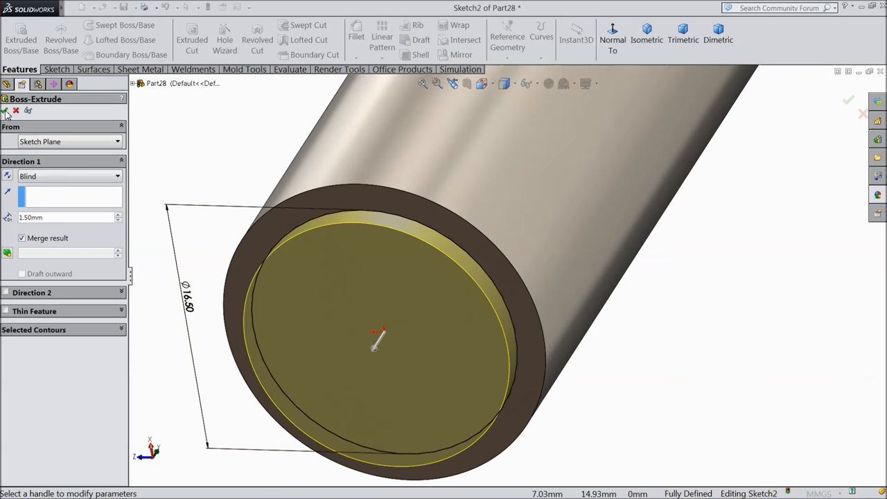
{"action": "left_click", "coordinate": [848, 99]}
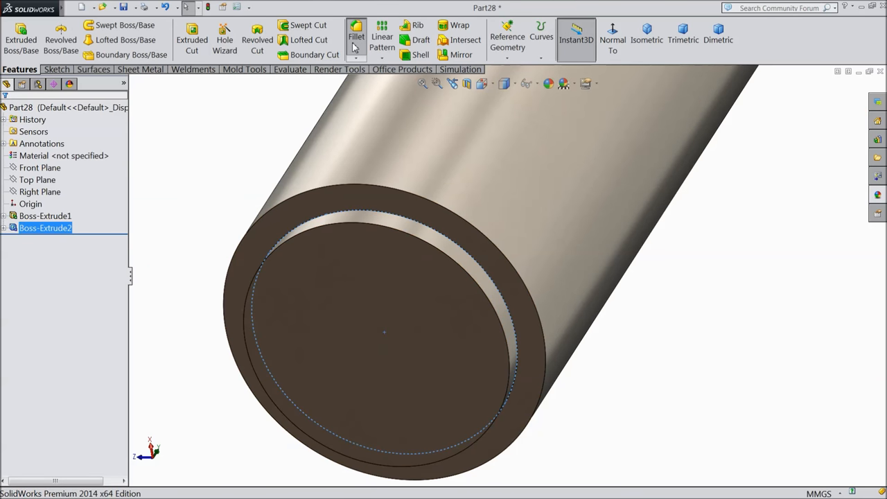
Fillet the outer edge of the end disc with a 1 mm radius
{"action": "left_click", "coordinate": [355, 36]}
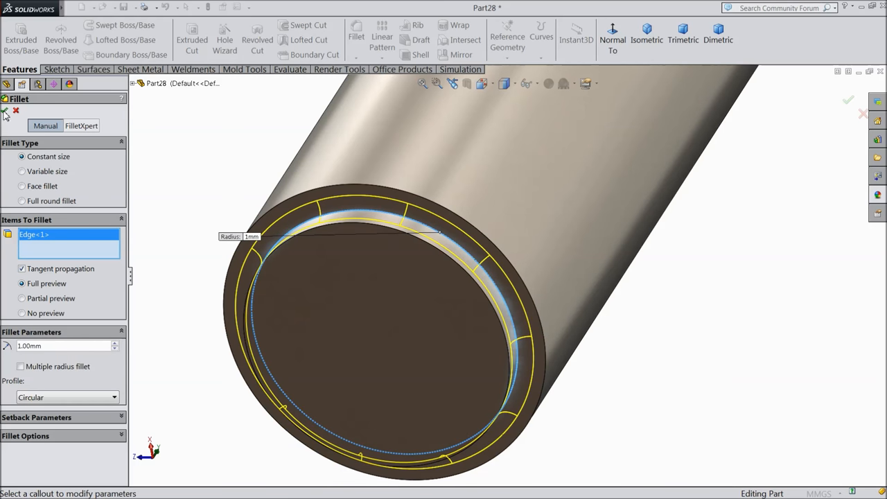
{"action": "left_click", "coordinate": [848, 100]}
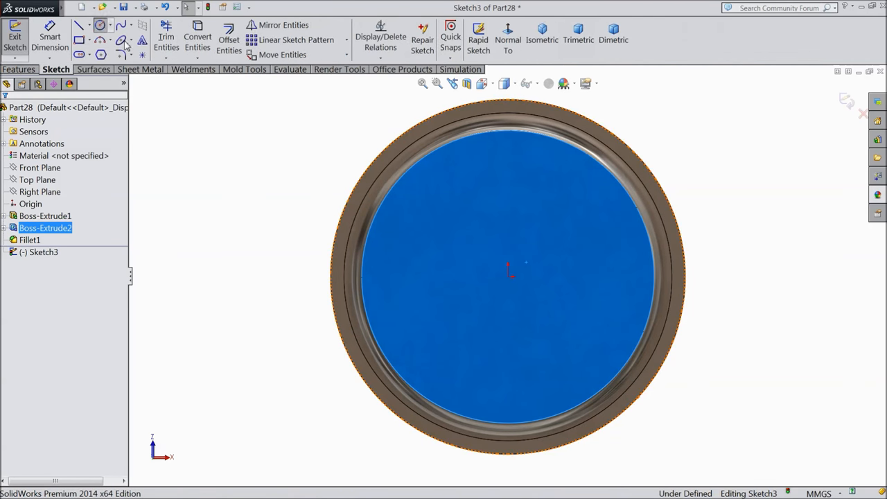
Sketch a 40 mm diameter circle on the end face for the collar
{"action": "left_click", "coordinate": [79, 25]}
{"action": "type", "text": "4"}
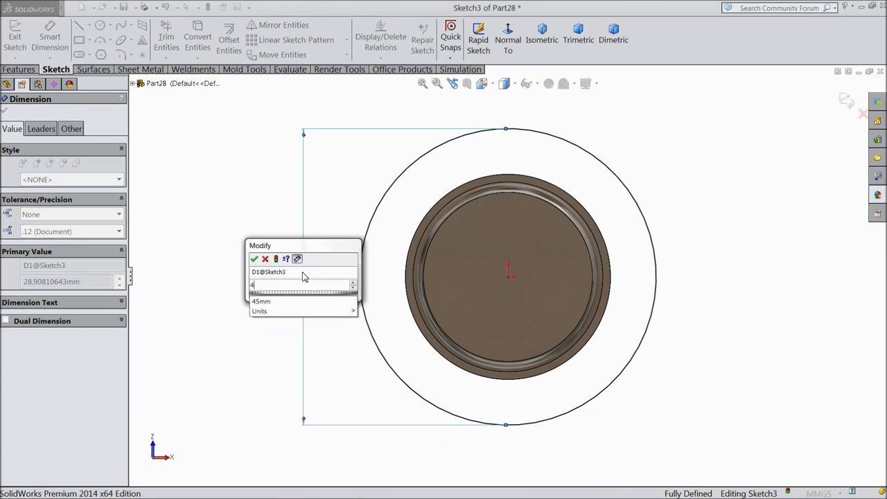
{"action": "left_click", "coordinate": [254, 259]}
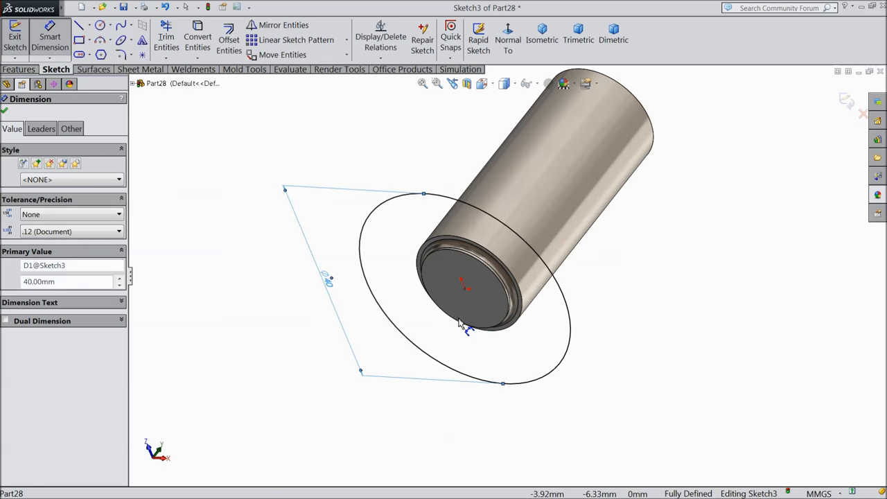
{"action": "left_click", "coordinate": [20, 70]}
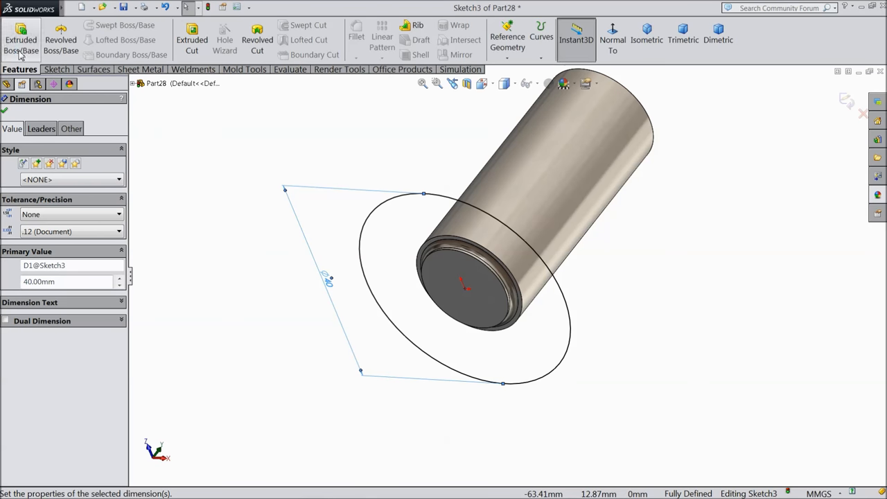
Extrude the 40 mm circle 18 mm with an increased draft angle to form the tapered collar
{"action": "left_click", "coordinate": [21, 39]}
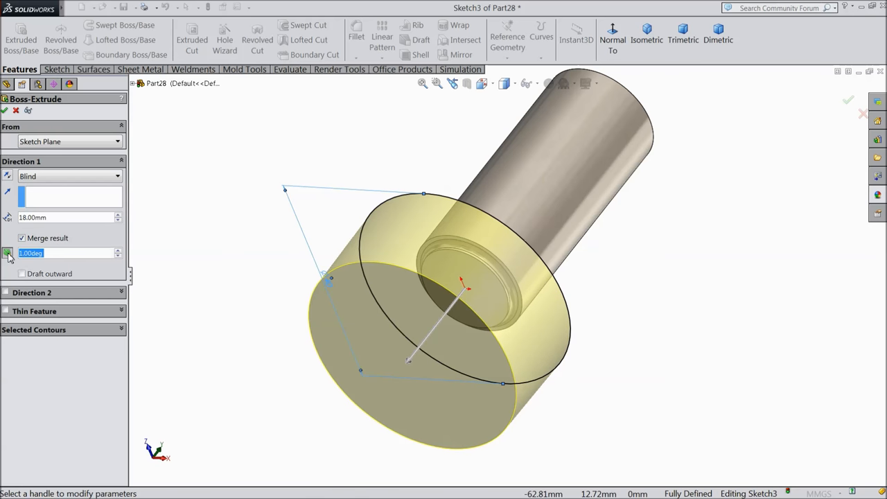
{"action": "left_click", "coordinate": [118, 249]}
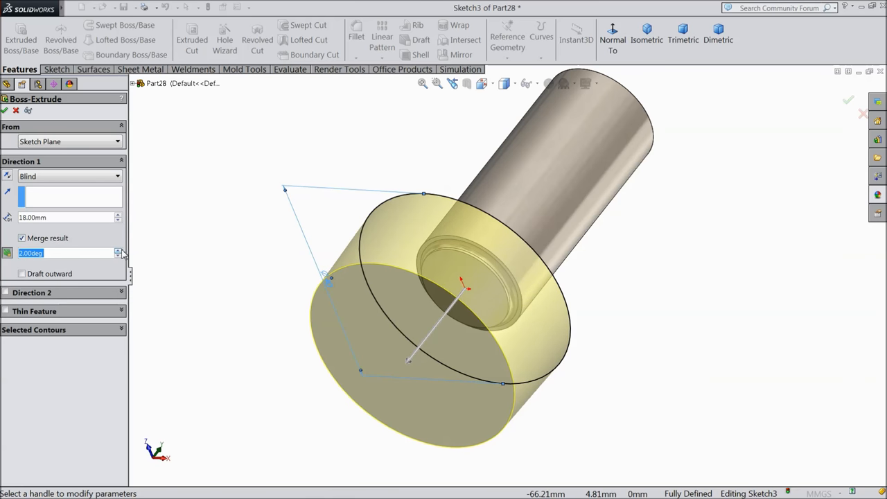
{"action": "left_click", "coordinate": [119, 249]}
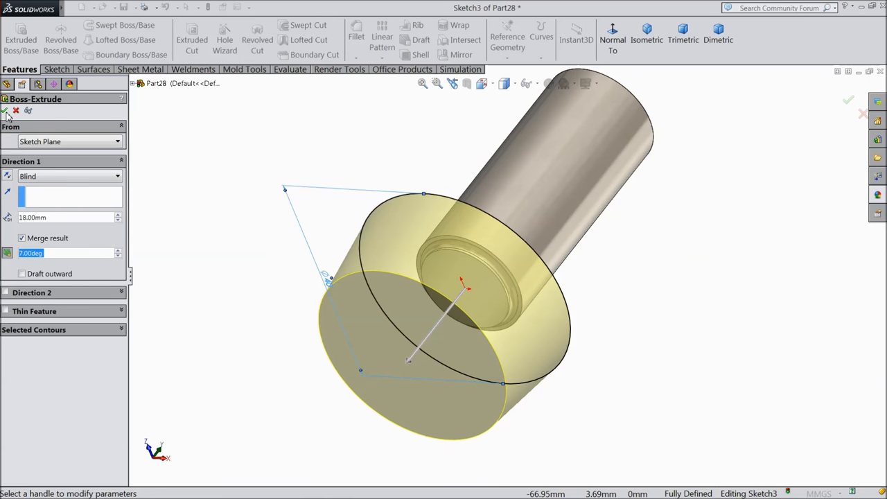
{"action": "left_click", "coordinate": [848, 100]}
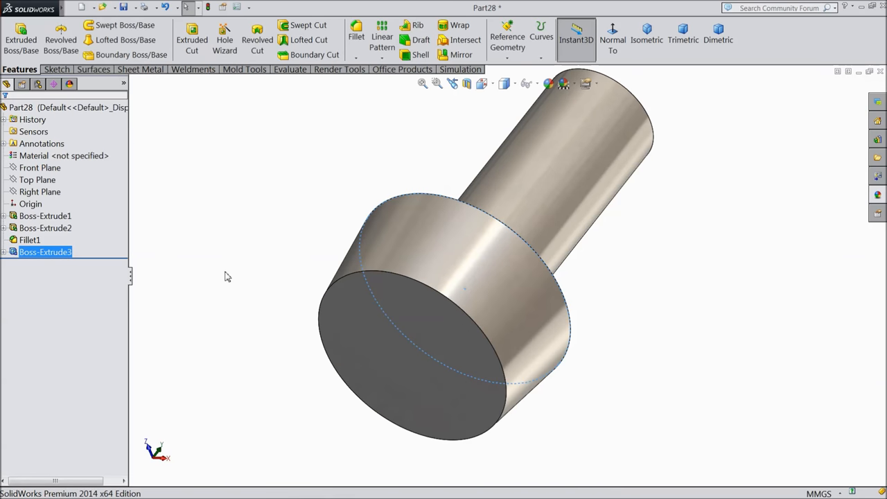
Sketch two concentric circles on the Front Plane below the collar
{"action": "left_click", "coordinate": [39, 167]}
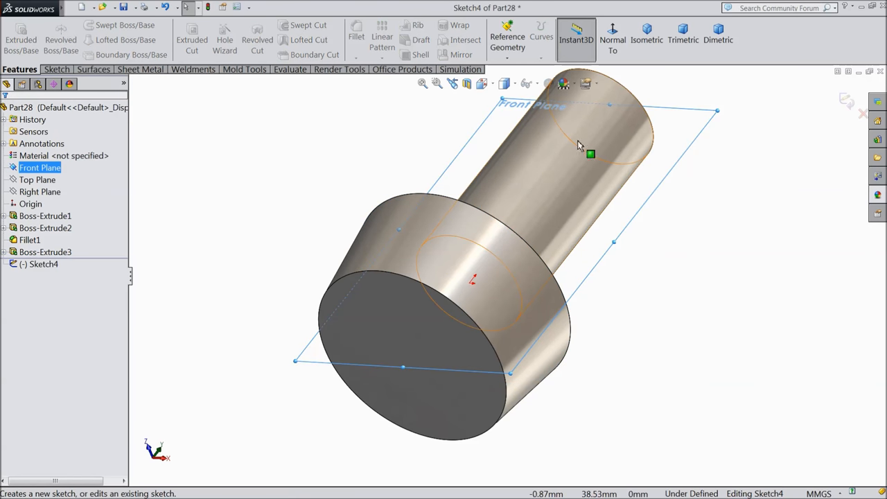
{"action": "left_click", "coordinate": [612, 39]}
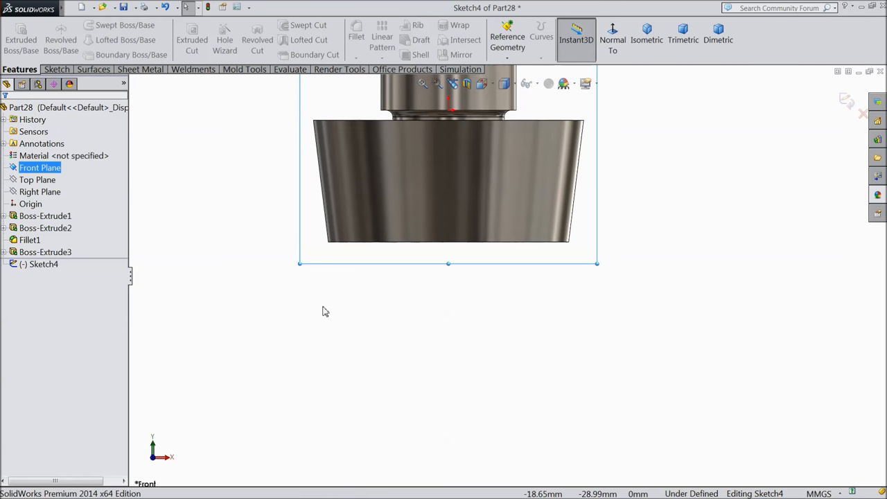
{"action": "mouse_move", "coordinate": [216, 249]}
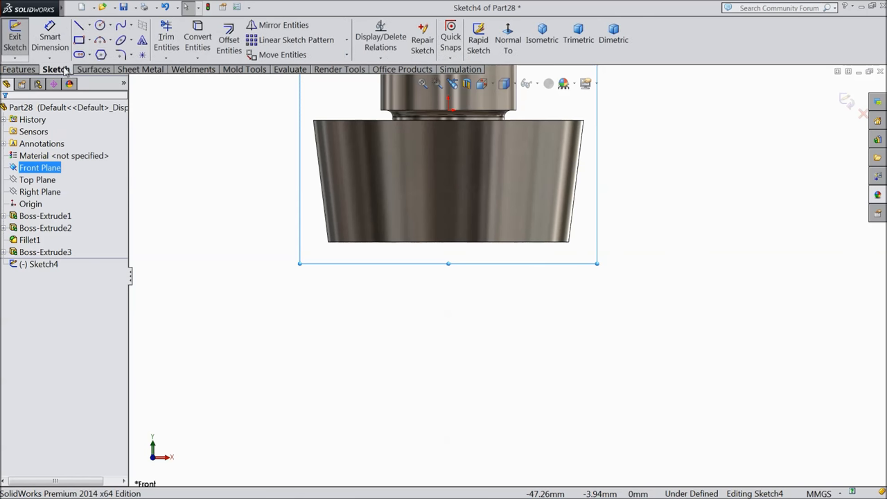
{"action": "left_click", "coordinate": [79, 25]}
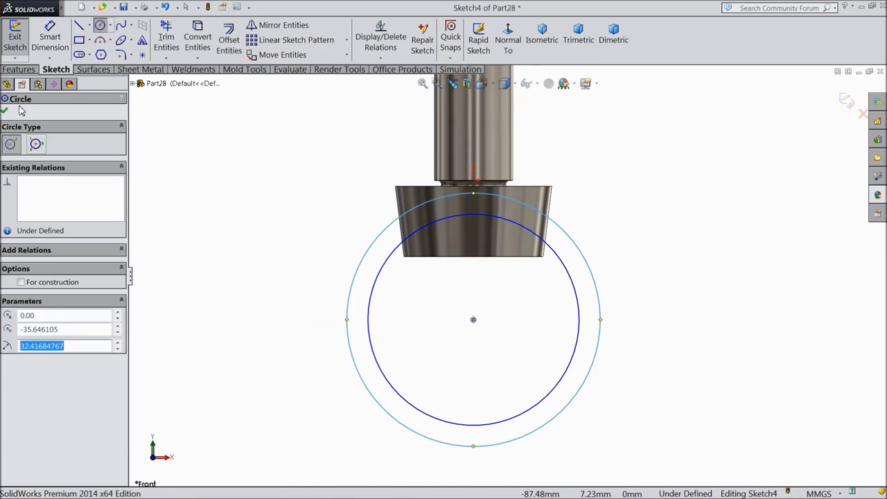
{"action": "left_click", "coordinate": [6, 111]}
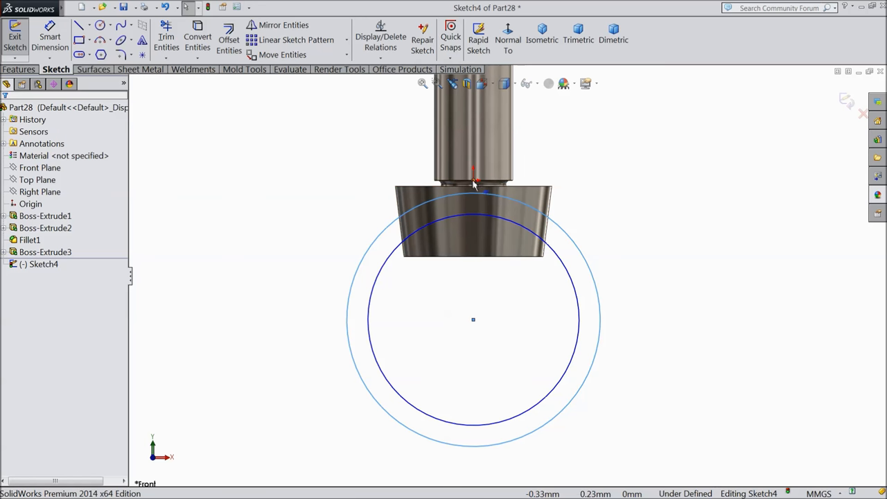
{"action": "left_click", "coordinate": [474, 319]}
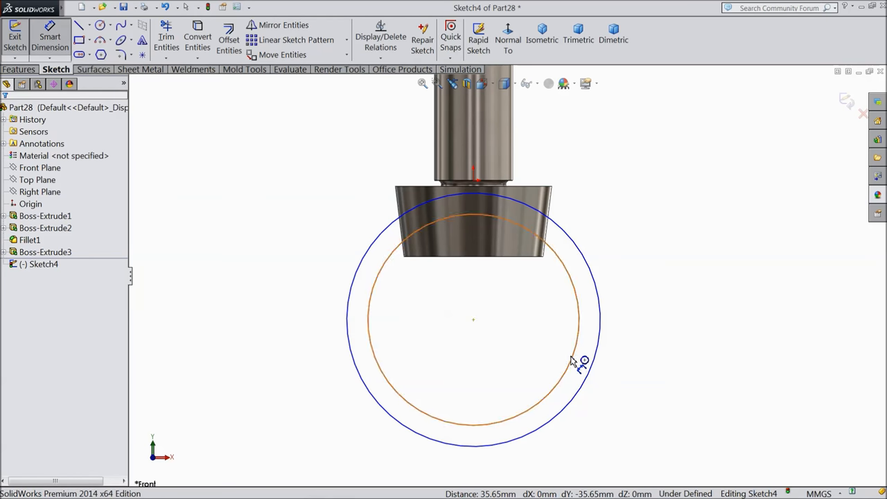
Dimension the circles Ø40 inner, Ø70 outer and 36.5 mm centre offset, fully defining the ring sketch
{"action": "left_click", "coordinate": [579, 358]}
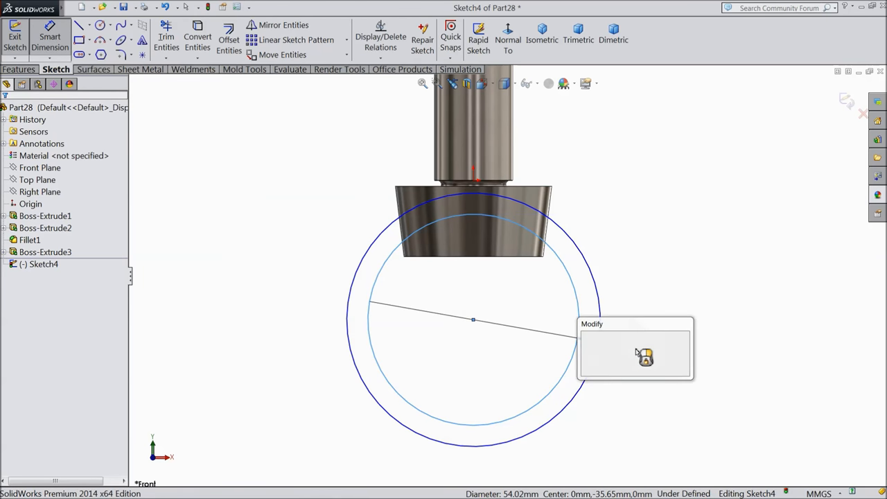
{"action": "left_click", "coordinate": [645, 355]}
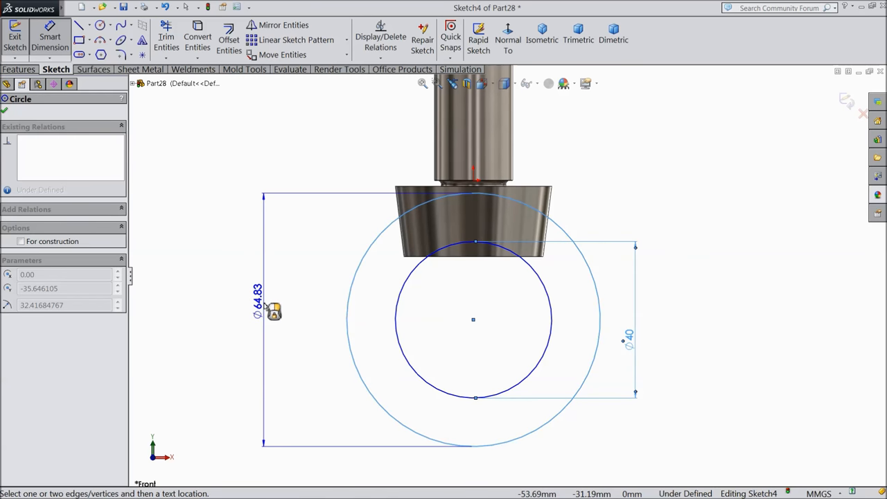
{"action": "left_click", "coordinate": [273, 310]}
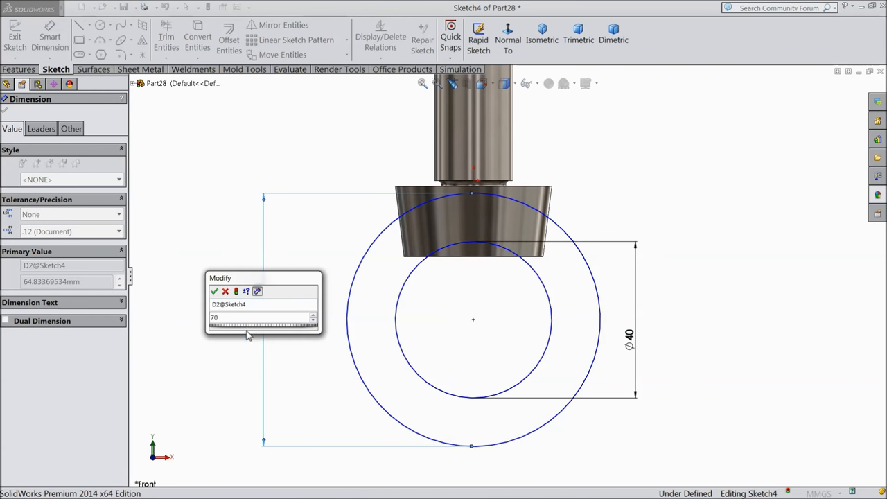
{"action": "left_click", "coordinate": [213, 291]}
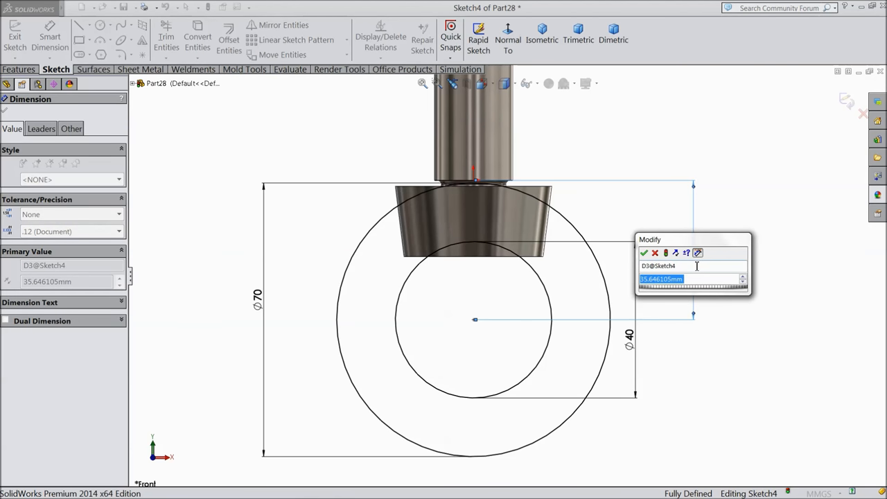
{"action": "type", "text": "36.5"}
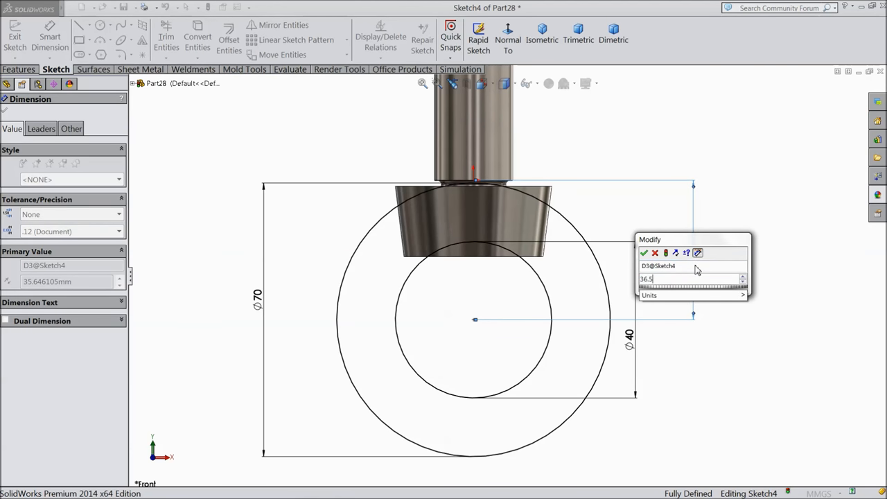
{"action": "left_click", "coordinate": [643, 253]}
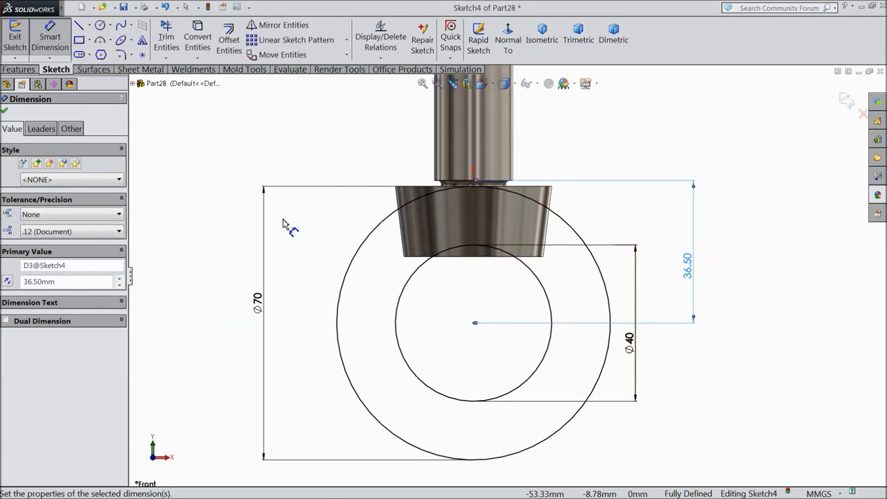
{"action": "left_click", "coordinate": [20, 69]}
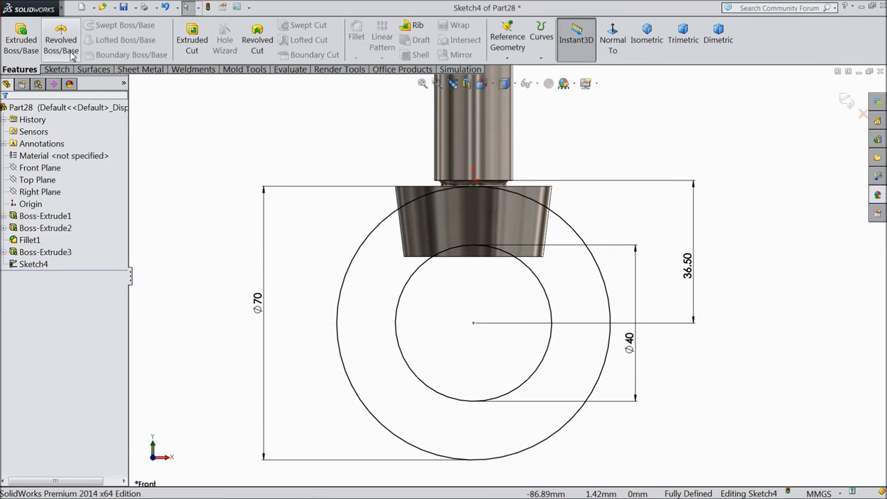
Extrude the ring sketch 15 mm with Mid Plane direction into a solid flat eye
{"action": "left_click", "coordinate": [21, 39]}
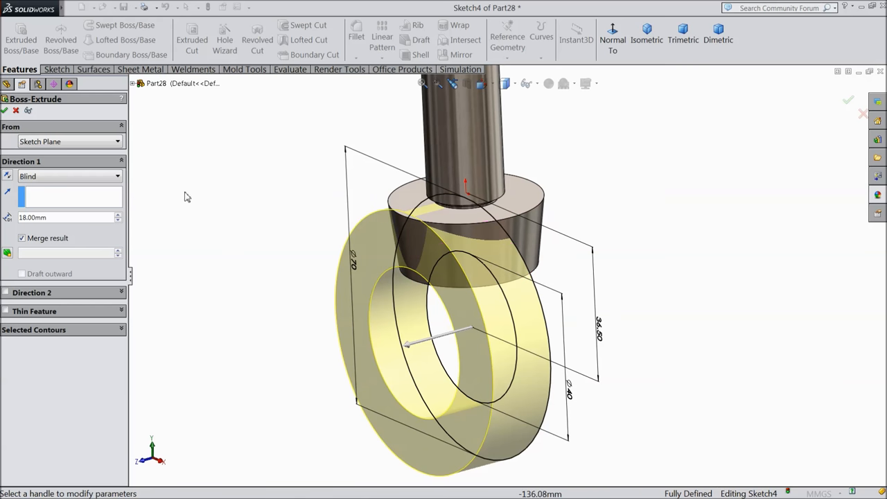
{"action": "left_click", "coordinate": [69, 176]}
{"action": "type", "text": "15"}
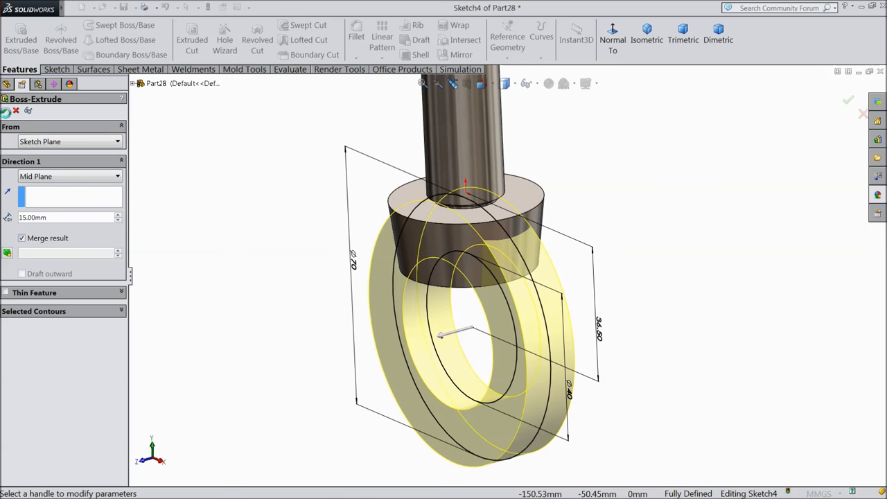
{"action": "left_click", "coordinate": [848, 100]}
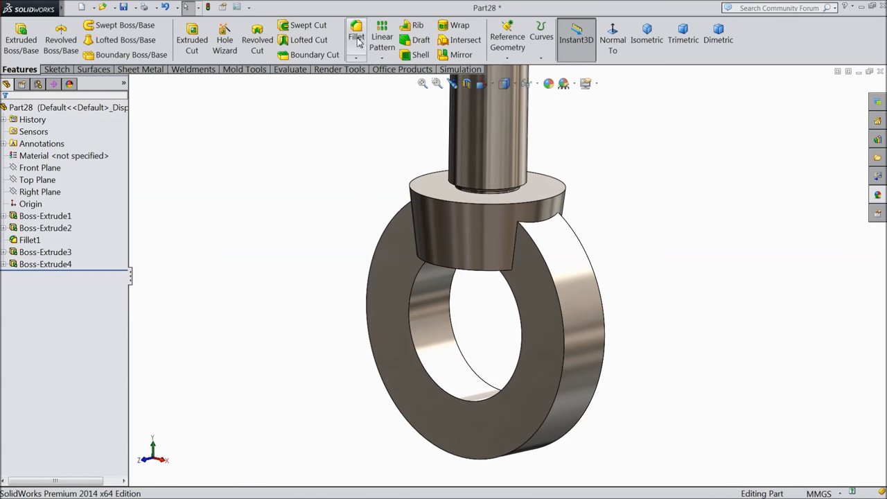
Fillet the ring's inner and outer edges at 7.5 mm radius into a smooth torus-like eye
{"action": "left_click", "coordinate": [355, 36]}
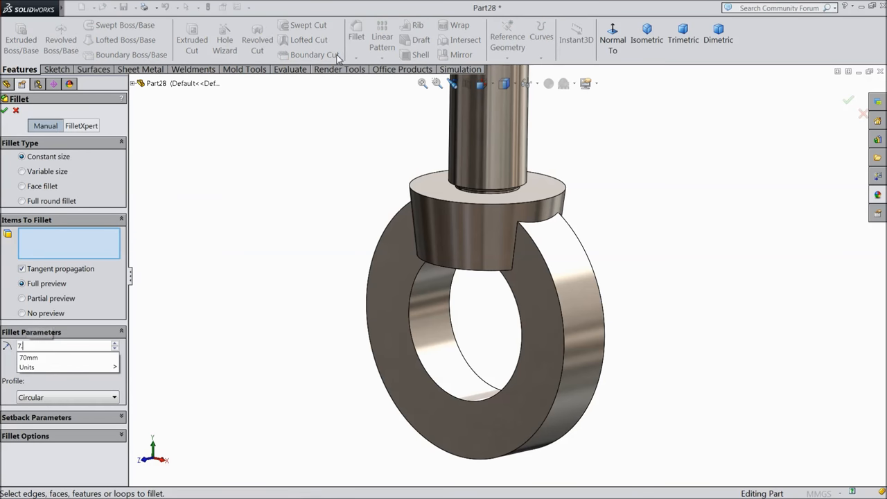
{"action": "left_click", "coordinate": [543, 332]}
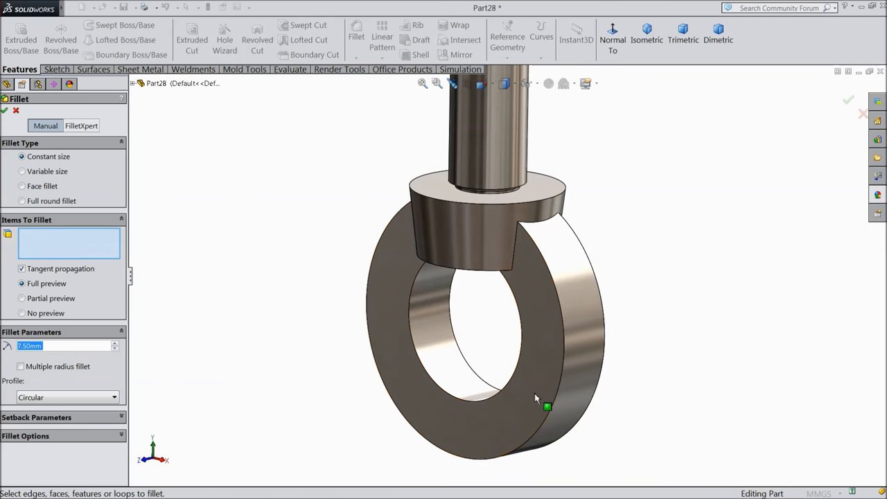
{"action": "mouse_move", "coordinate": [547, 407]}
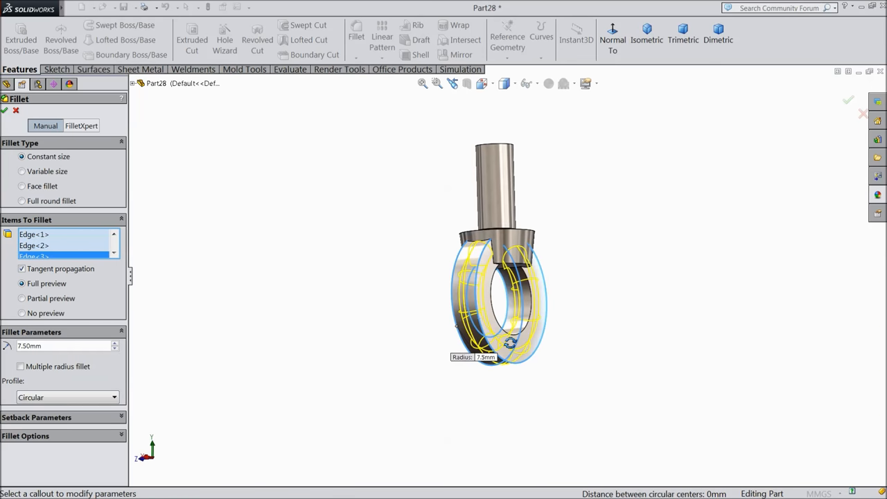
{"action": "scroll", "scroll_direction": "up", "scroll_amount": 3}
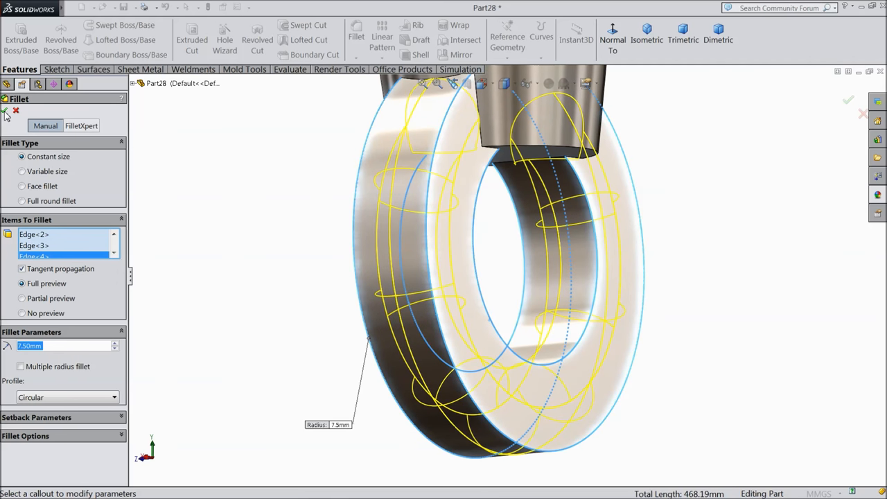
{"action": "left_click", "coordinate": [848, 100]}
{"action": "type", "text": "3"}
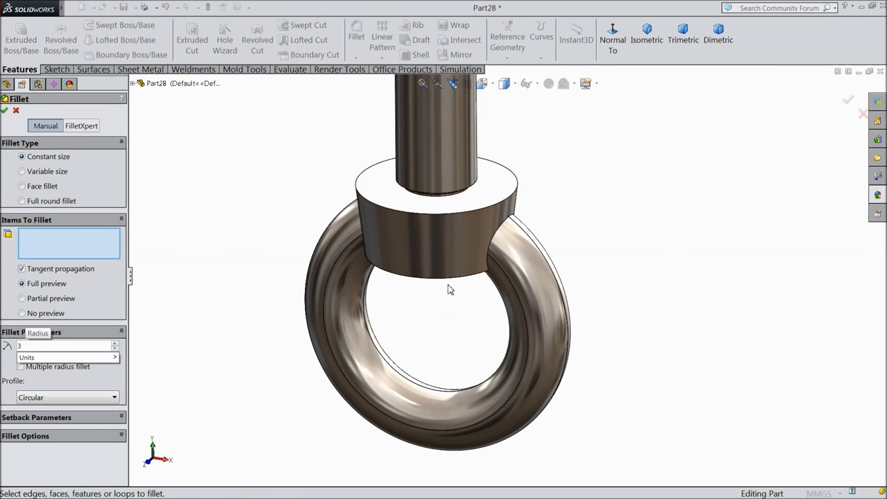
{"action": "left_click", "coordinate": [446, 280]}
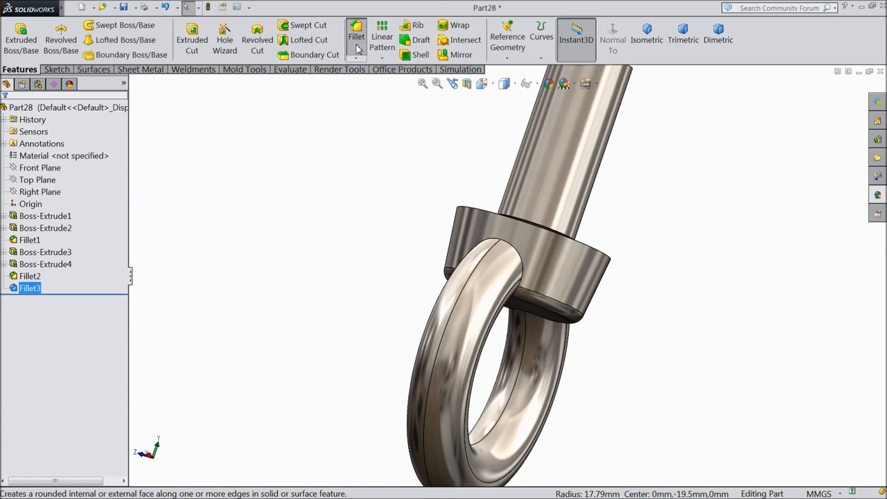
Fillet both collar-to-ring junction edges with a 5 mm radius
{"action": "left_click", "coordinate": [355, 36]}
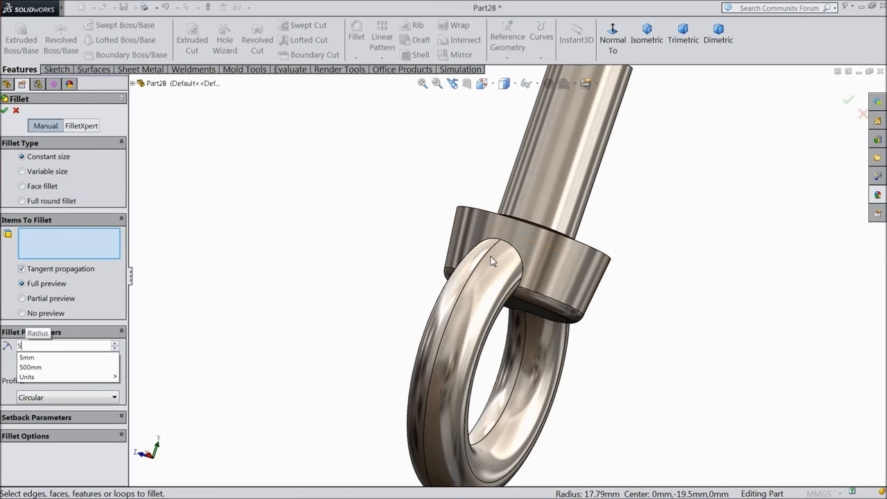
{"action": "left_click", "coordinate": [492, 263]}
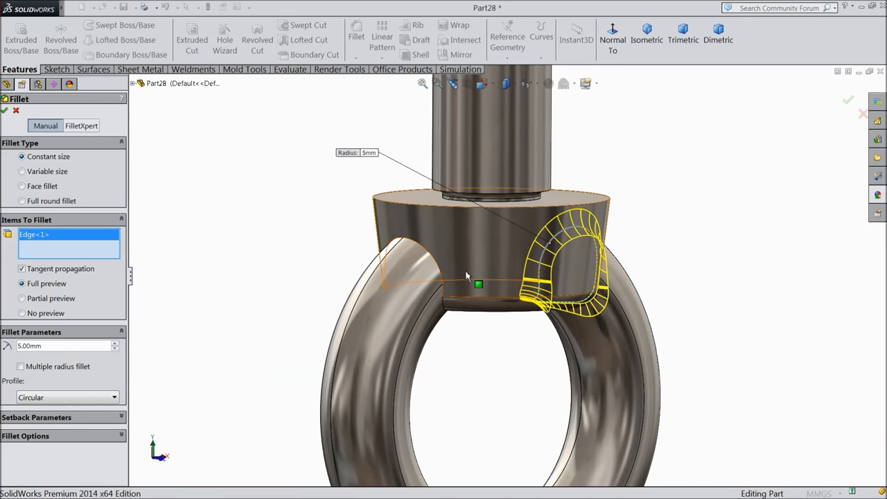
{"action": "left_click", "coordinate": [409, 278]}
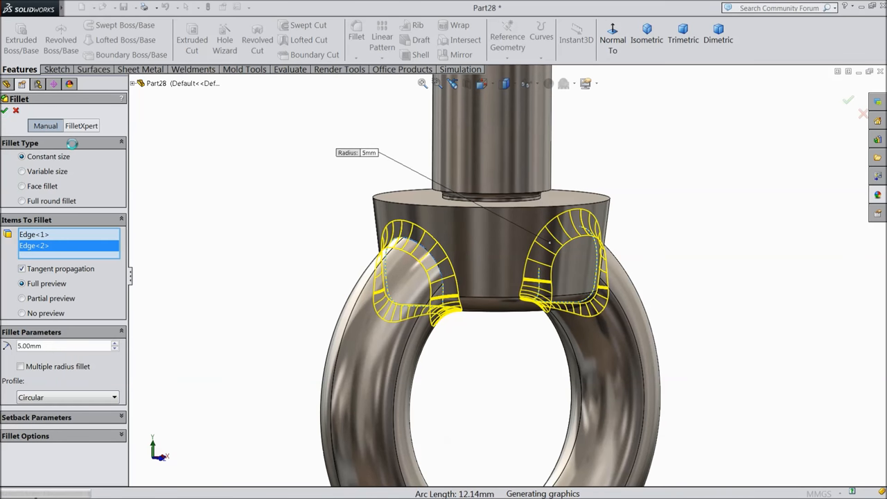
{"action": "left_click", "coordinate": [848, 100]}
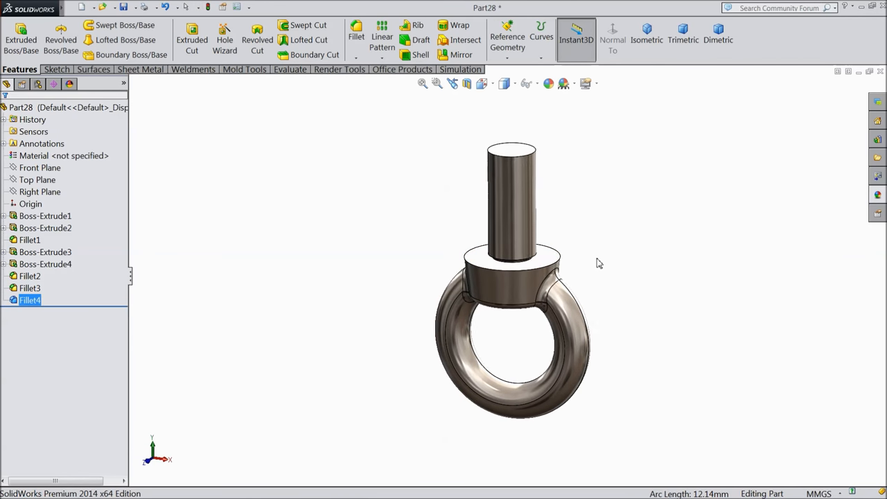
{"action": "left_click", "coordinate": [645, 35]}
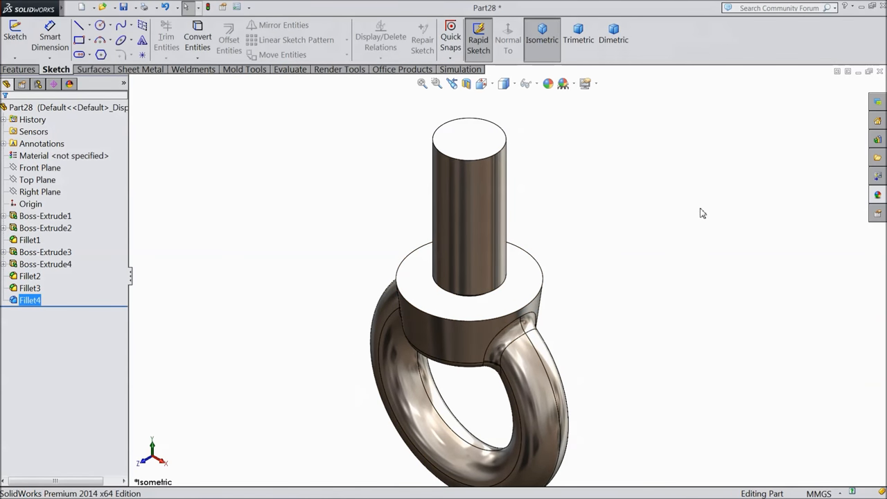
Create a 46 mm high, 2.50 mm pitch reversed clockwise helix from the circle on the shank's top face
{"action": "left_click", "coordinate": [469, 139]}
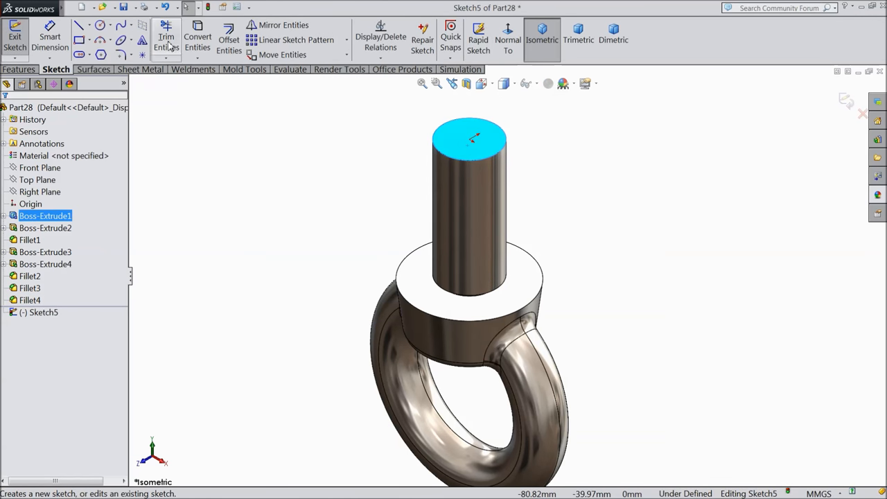
{"action": "mouse_move", "coordinate": [474, 166]}
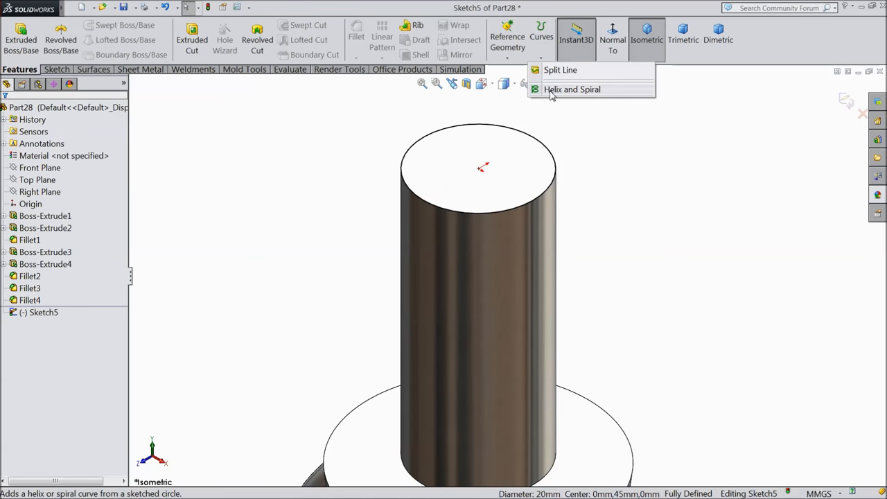
{"action": "left_click", "coordinate": [571, 88]}
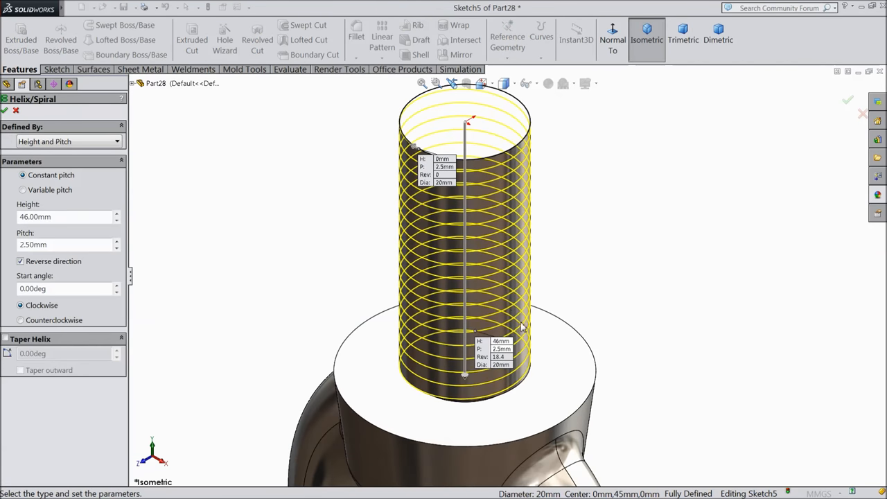
{"action": "mouse_move", "coordinate": [476, 253]}
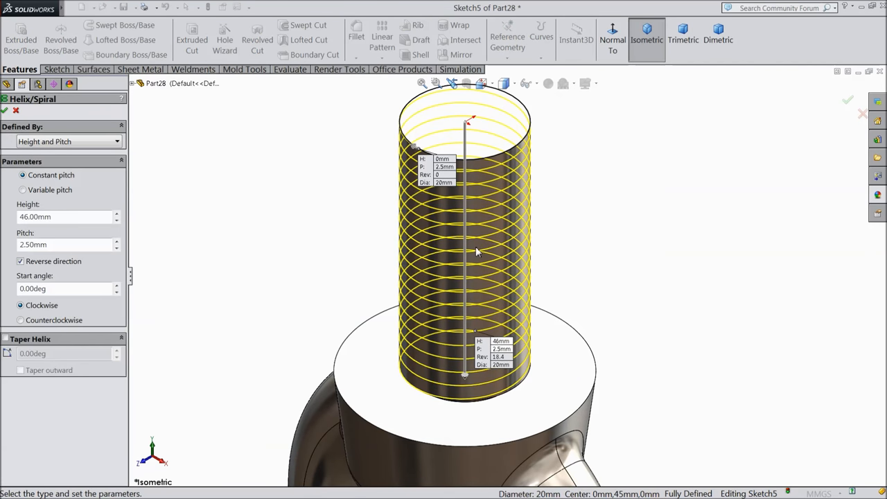
{"action": "left_click", "coordinate": [66, 141]}
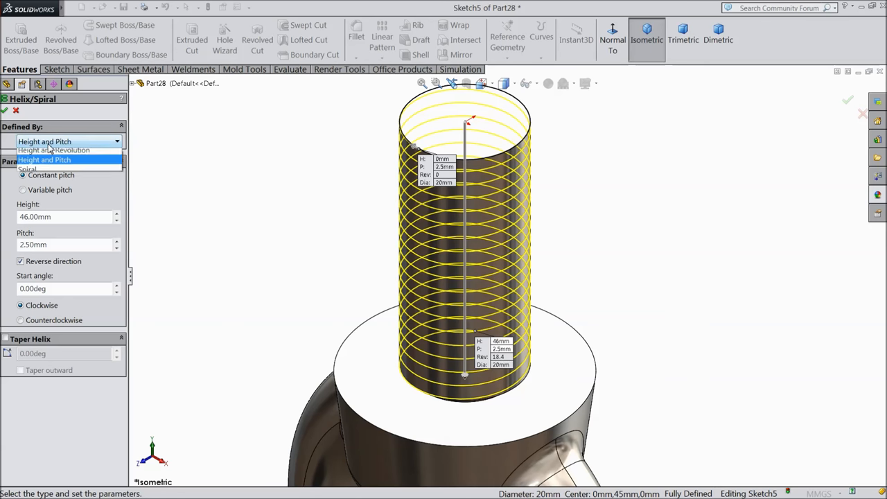
{"action": "left_click", "coordinate": [45, 160]}
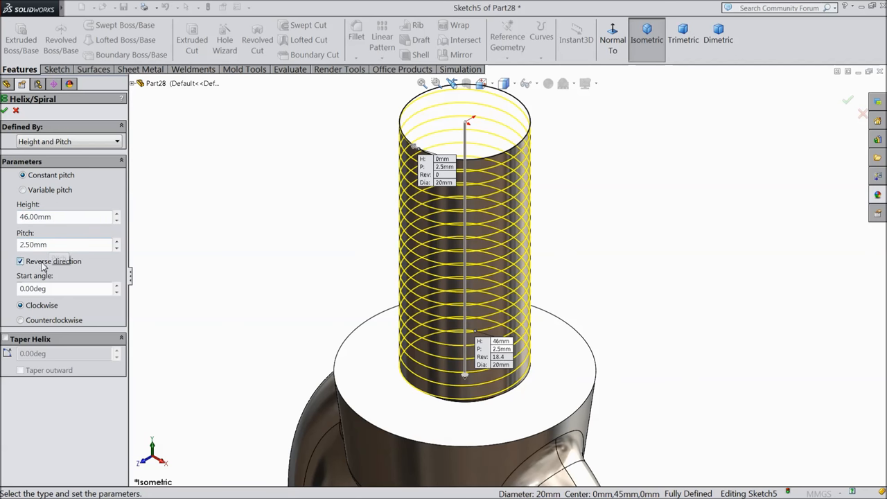
{"action": "mouse_move", "coordinate": [56, 313]}
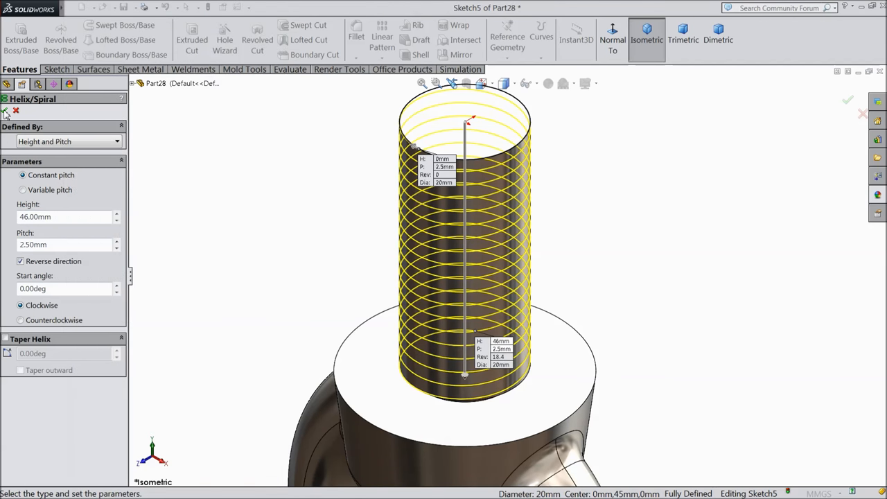
{"action": "left_click", "coordinate": [848, 100]}
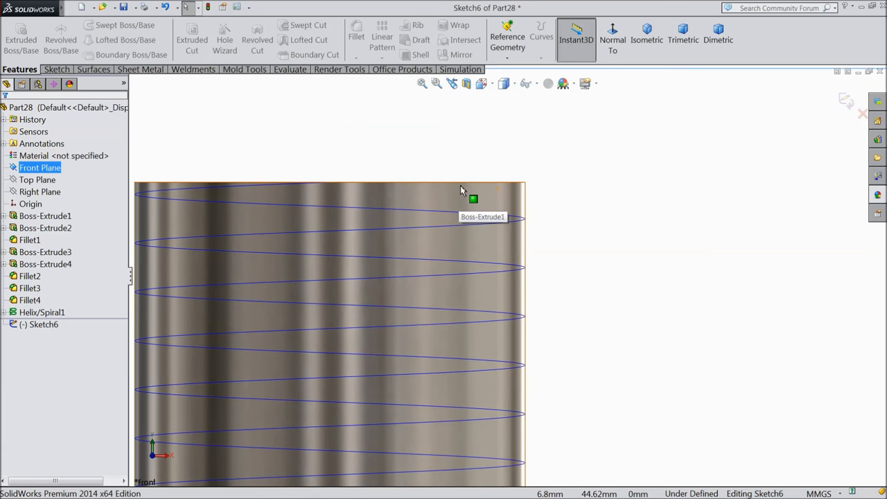
Leave the Front plane sketch and begin a new Right plane sketch viewed normal at the helix start
{"action": "left_click_drag", "start_coordinate": [472, 200], "coordinate": [374, 161]}
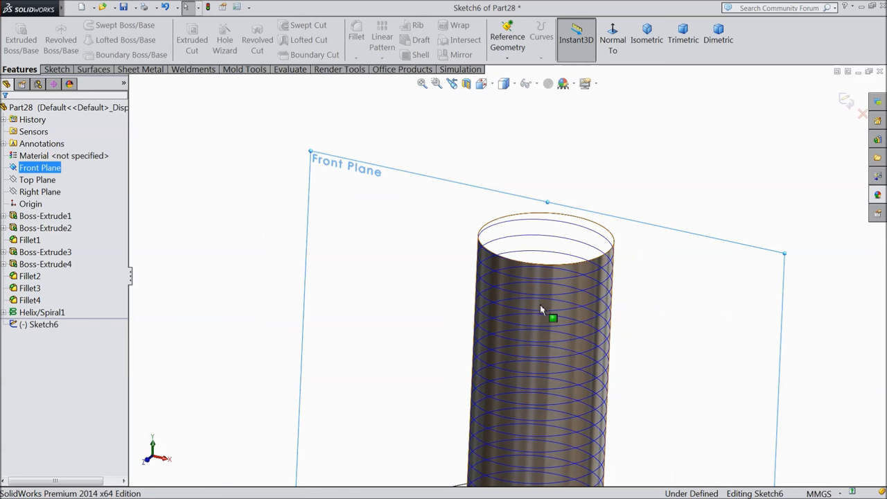
{"action": "left_click", "coordinate": [613, 38]}
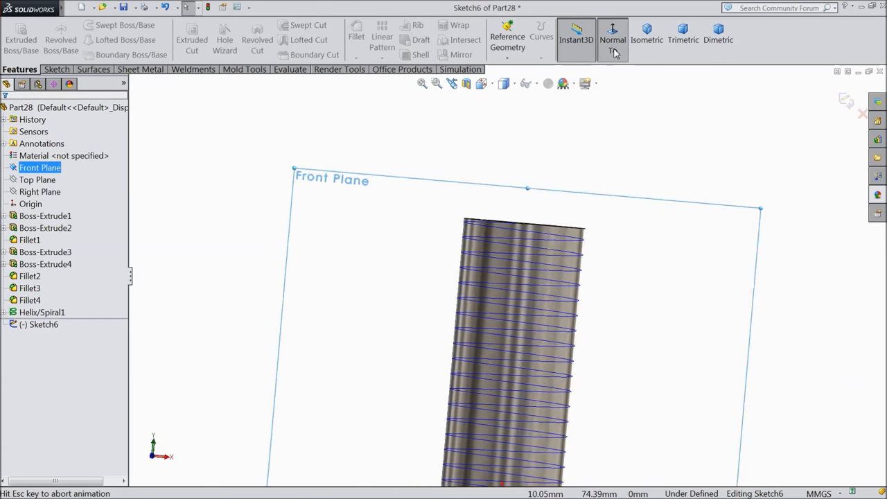
{"action": "left_click", "coordinate": [613, 39]}
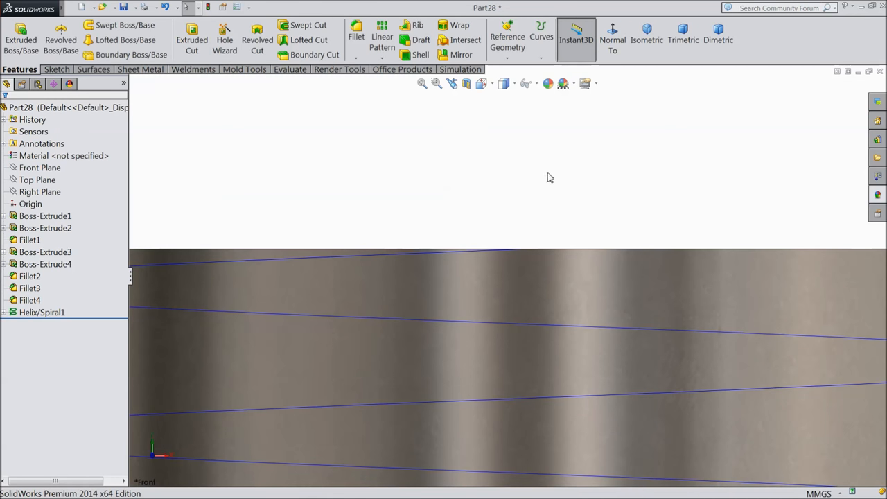
{"action": "left_click", "coordinate": [38, 191]}
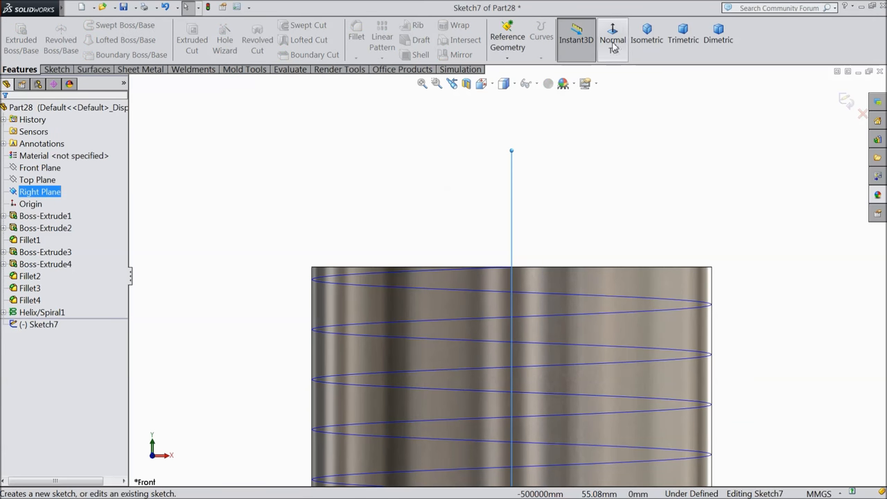
{"action": "left_click", "coordinate": [612, 39]}
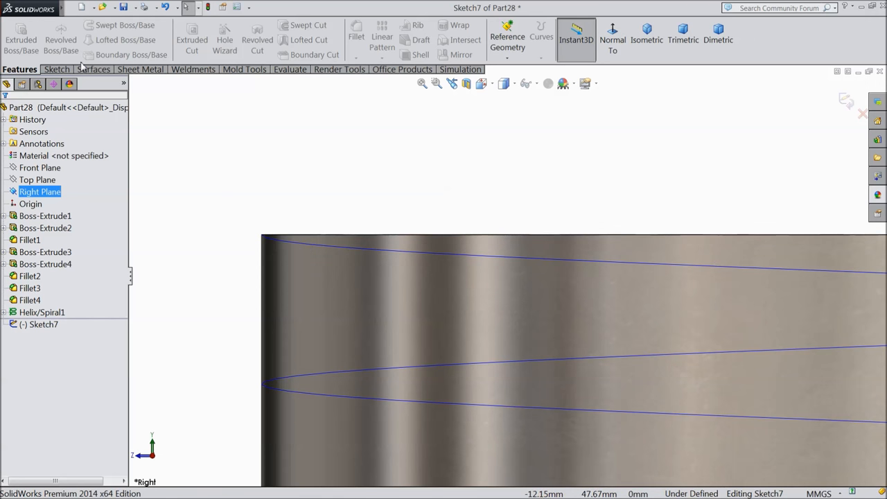
Draw the triangular thread profile with centerline at the shank's top edge and remove the conflicting symmetric relation
{"action": "left_click", "coordinate": [56, 70]}
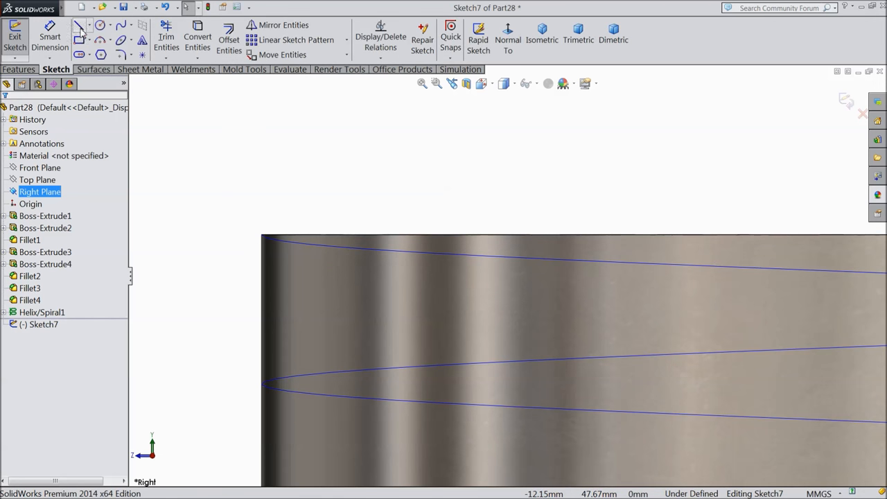
{"action": "left_click", "coordinate": [79, 25]}
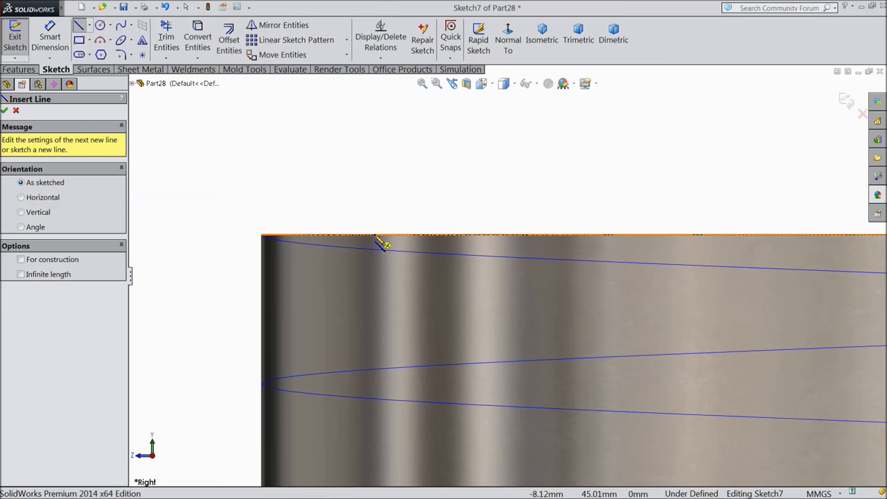
{"action": "left_click", "coordinate": [372, 236]}
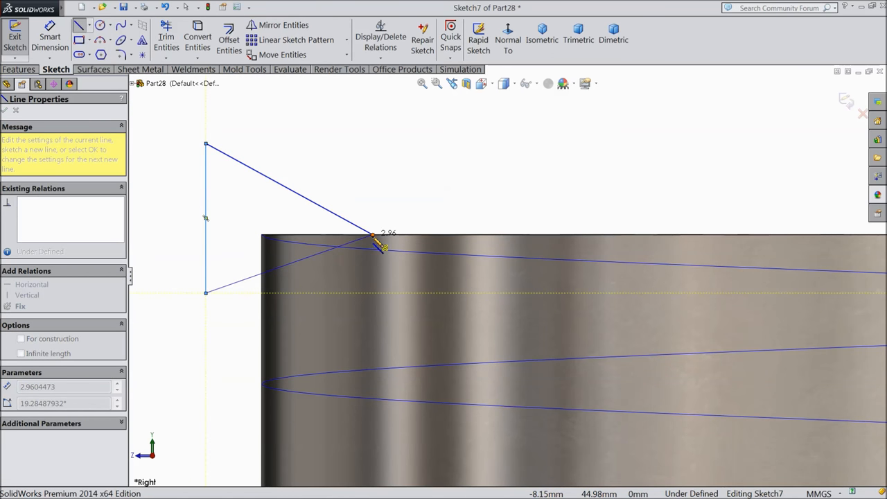
{"action": "right_click", "coordinate": [377, 247]}
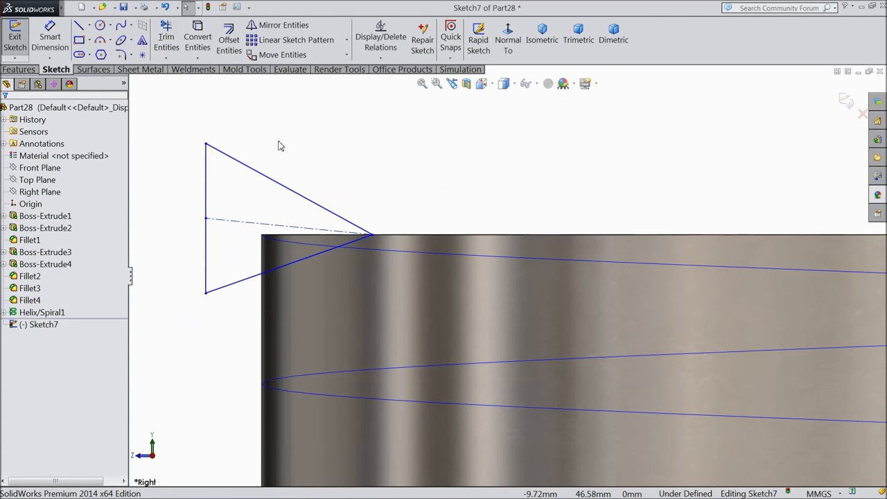
{"action": "left_click_drag", "start_coordinate": [280, 146], "coordinate": [230, 302]}
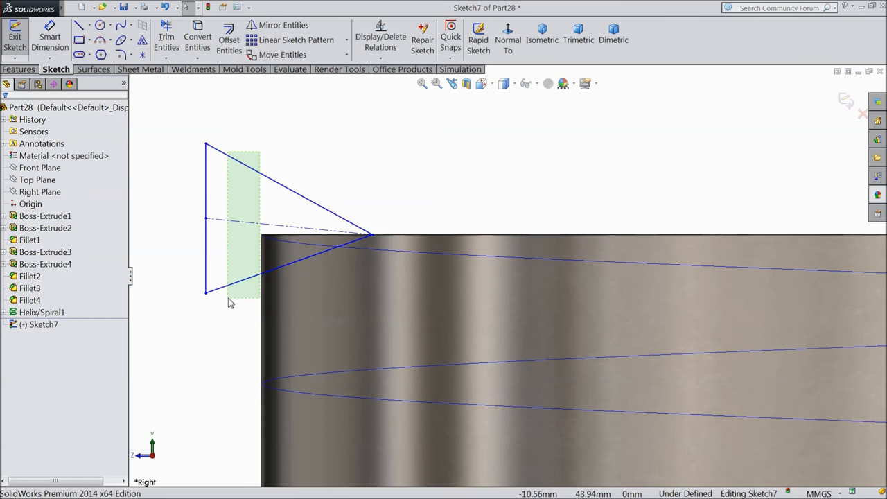
{"action": "left_click", "coordinate": [307, 259]}
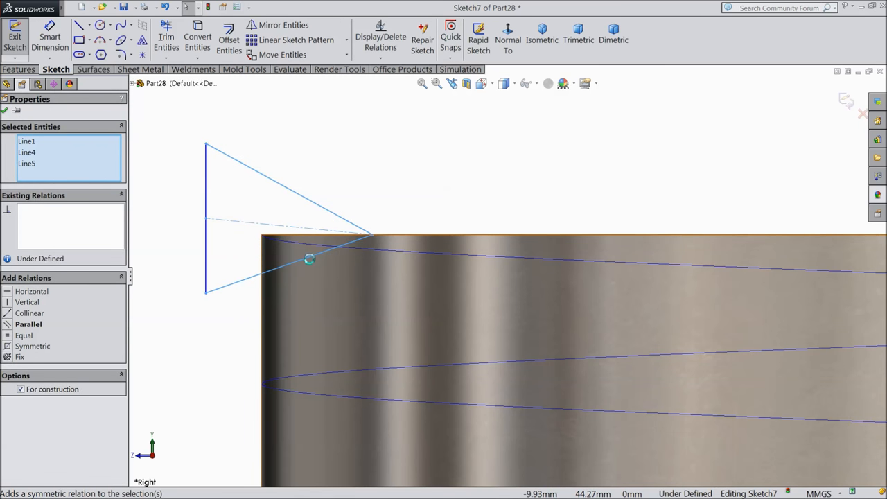
{"action": "right_click", "coordinate": [39, 209]}
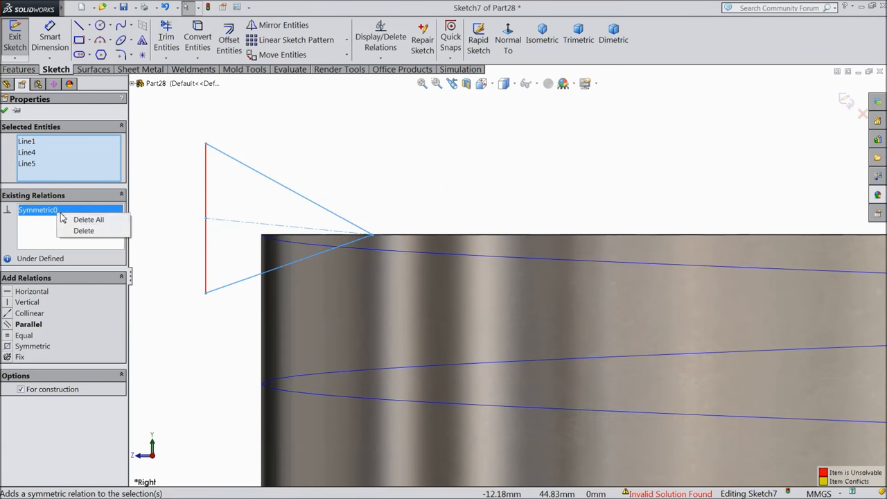
{"action": "left_click", "coordinate": [83, 230]}
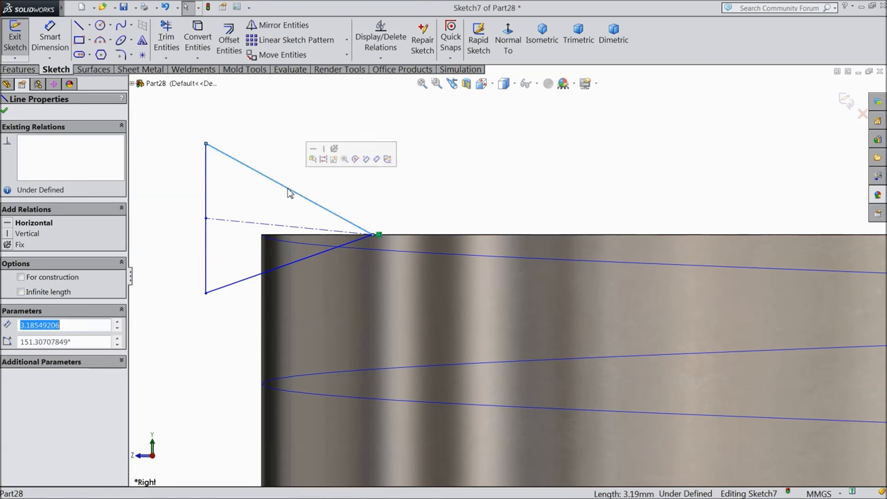
Dimension the profile 2.20 high and 2.51 wide and fix the tip angle between the slanted edges
{"action": "left_click", "coordinate": [250, 280]}
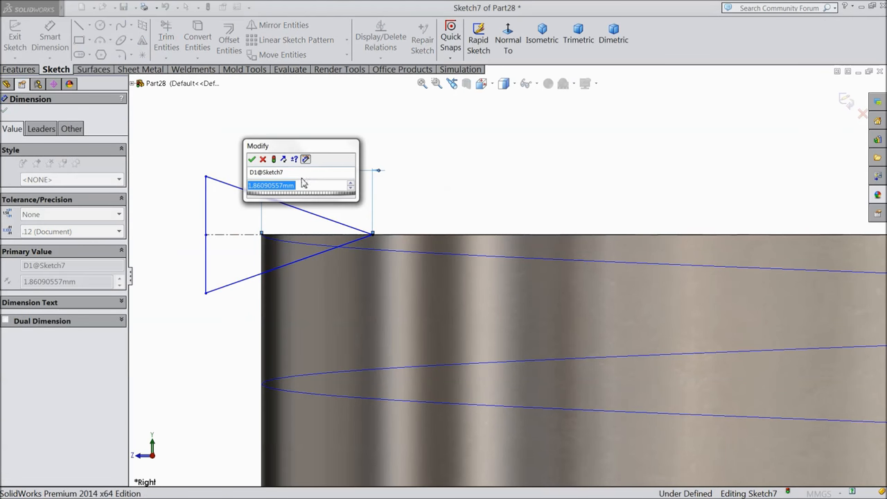
{"action": "left_click", "coordinate": [253, 159]}
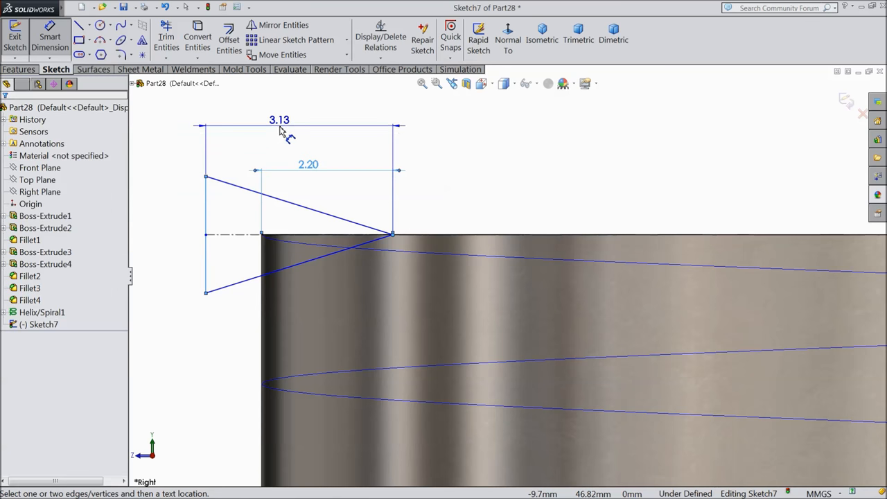
{"action": "left_click", "coordinate": [279, 119]}
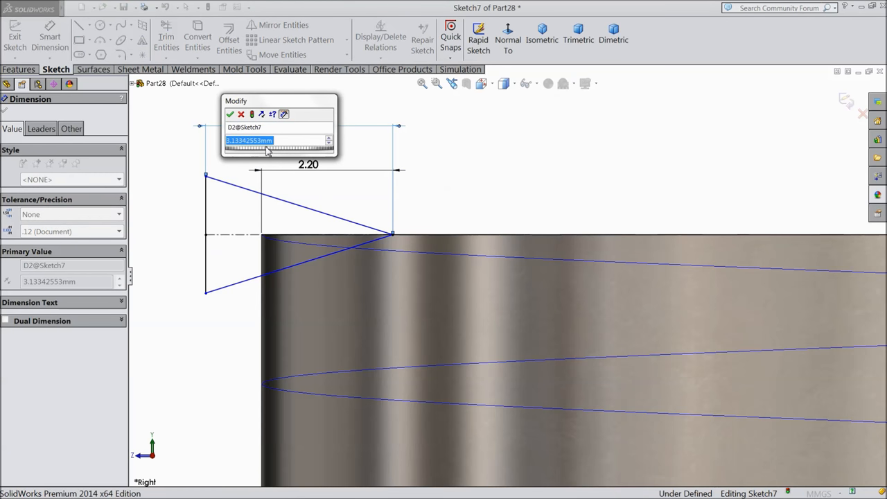
{"action": "type", "text": "2.2"}
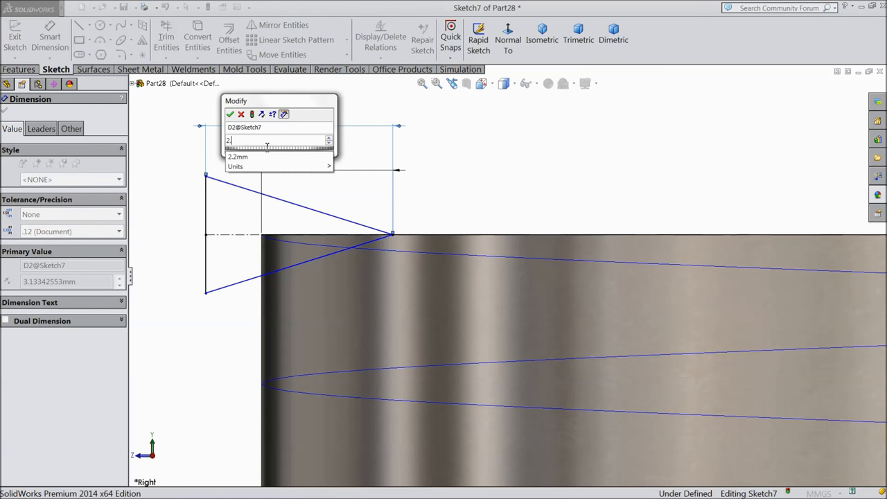
{"action": "left_click", "coordinate": [230, 114]}
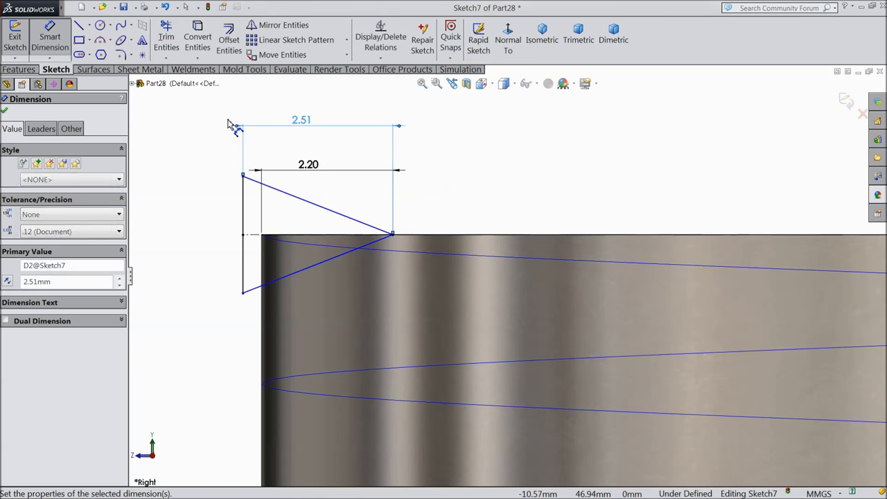
{"action": "left_click", "coordinate": [305, 270]}
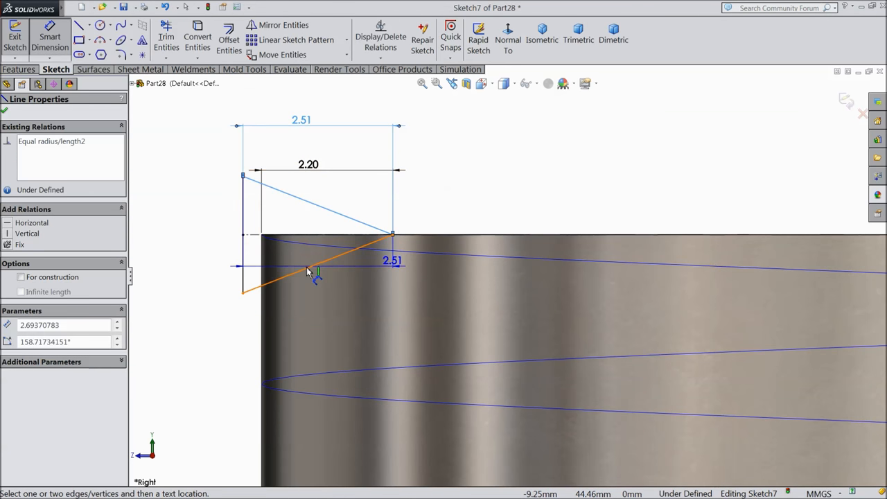
{"action": "left_click", "coordinate": [319, 270]}
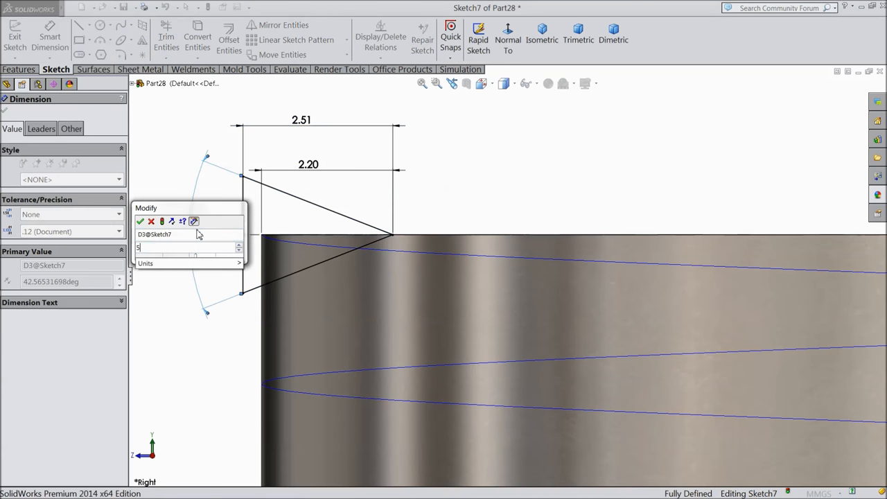
{"action": "left_click", "coordinate": [140, 222]}
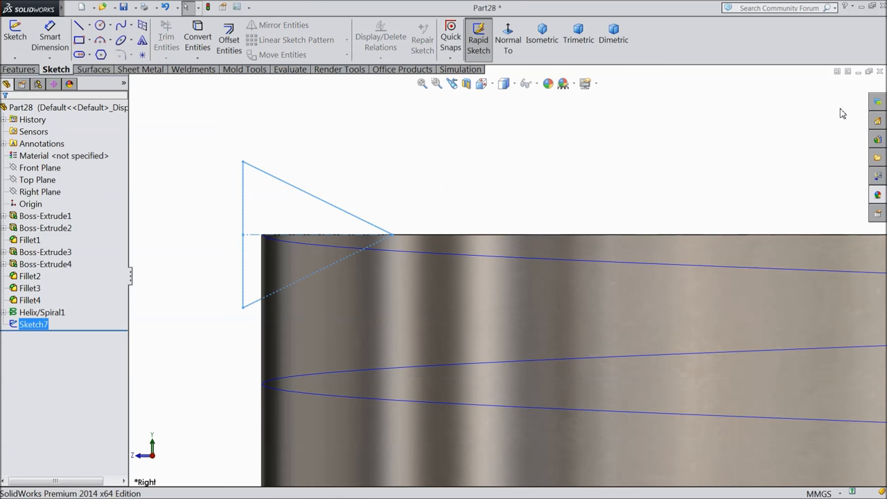
Sweep-cut Sketch7 along Helix/Spiral1 to form the screw thread on the shank
{"action": "left_click", "coordinate": [20, 69]}
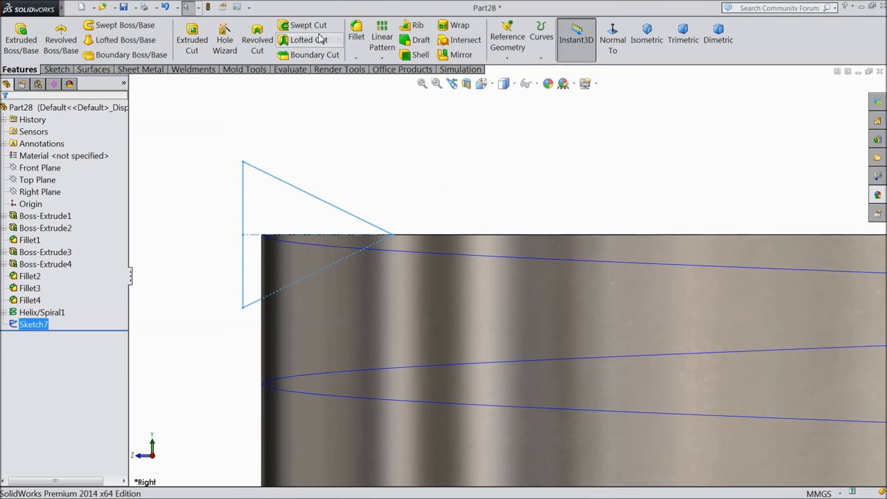
{"action": "left_click", "coordinate": [308, 25]}
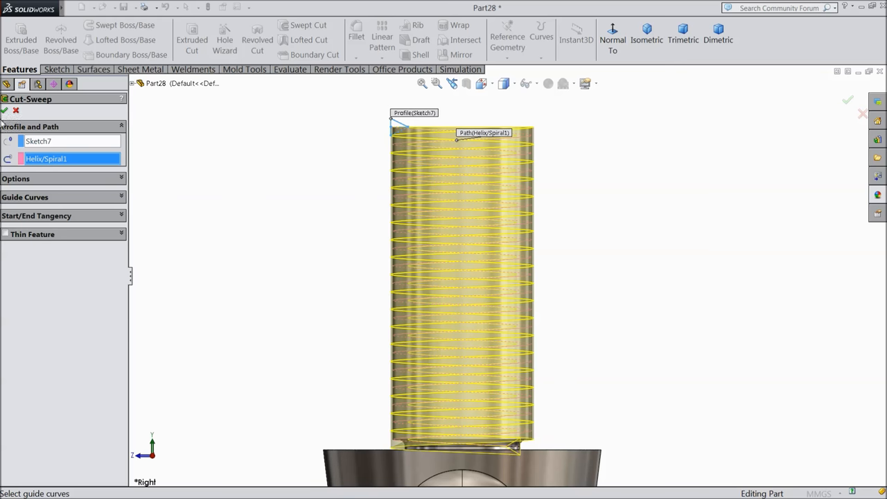
{"action": "left_click", "coordinate": [6, 111]}
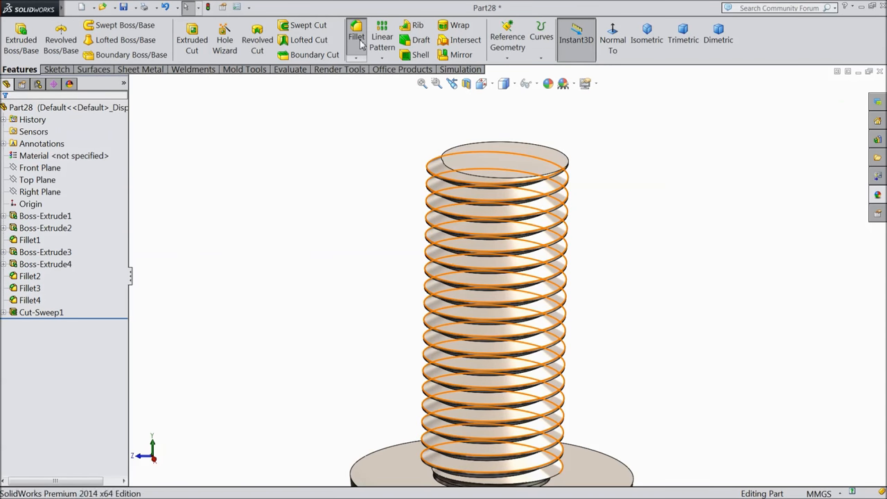
Fillet the remaining edges of the threaded bolt and turn the finished eye bolt to inspect it
{"action": "left_click", "coordinate": [354, 36]}
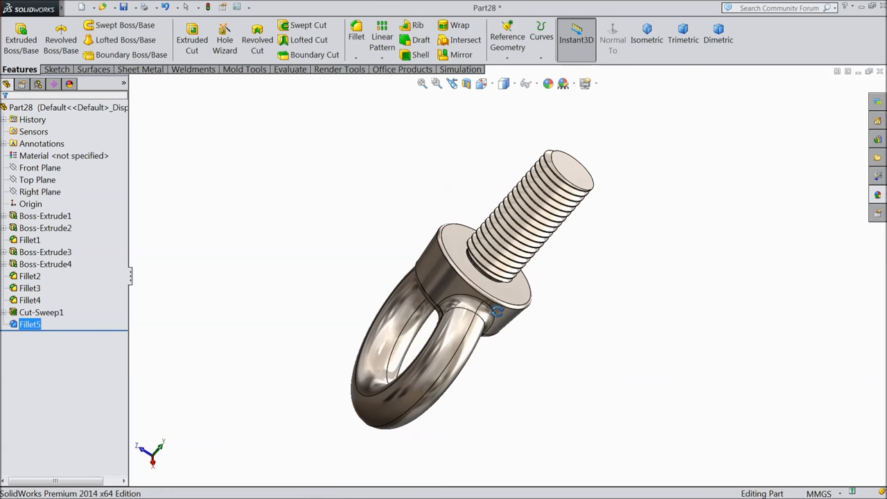
{"action": "left_click_drag", "start_coordinate": [499, 312], "coordinate": [333, 327]}
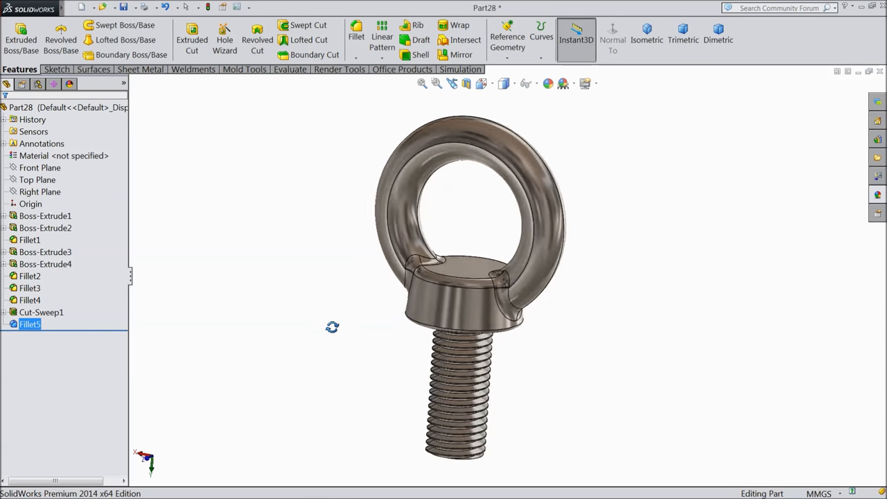
{"action": "left_click_drag", "start_coordinate": [332, 327], "coordinate": [316, 344]}
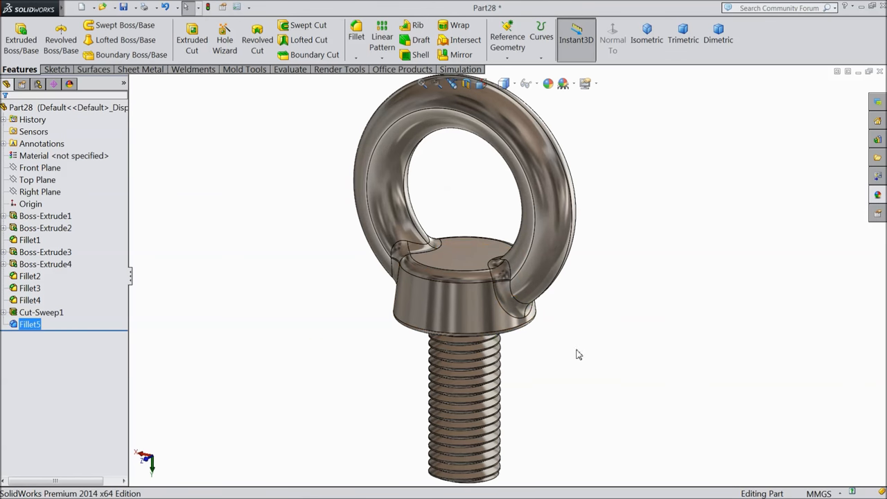
{"action": "left_click_drag", "start_coordinate": [579, 354], "coordinate": [578, 336]}
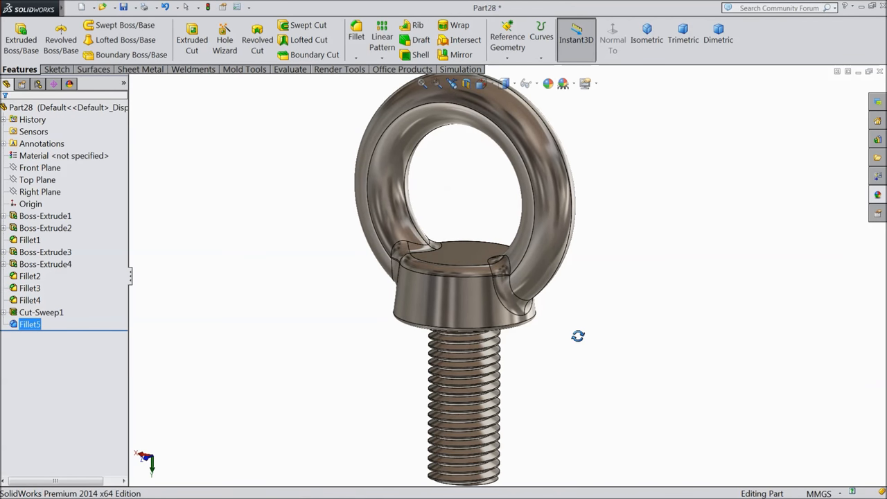